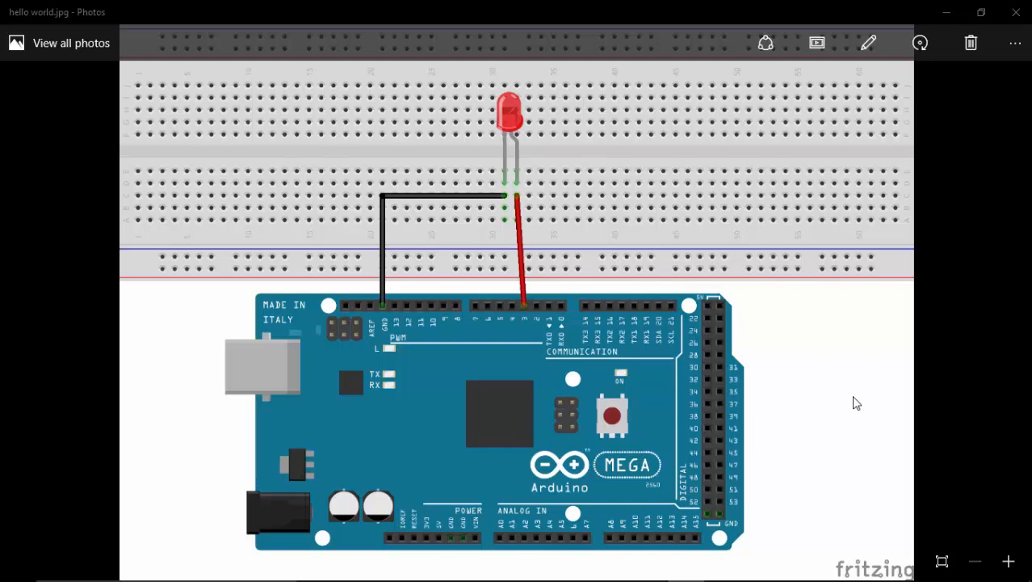
{"action": "mouse_move", "coordinate": [496, 457]}
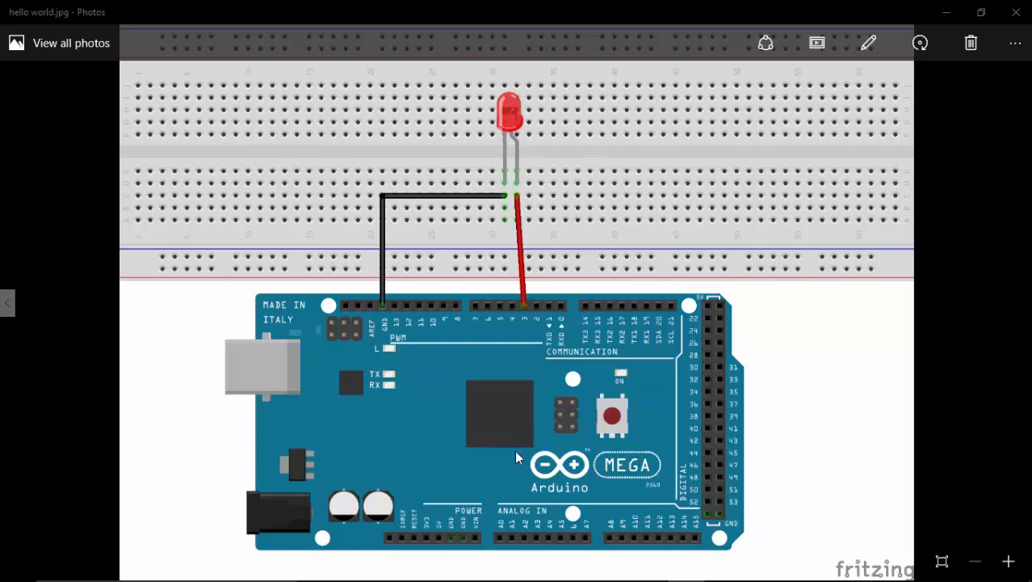
{"action": "mouse_move", "coordinate": [513, 174]}
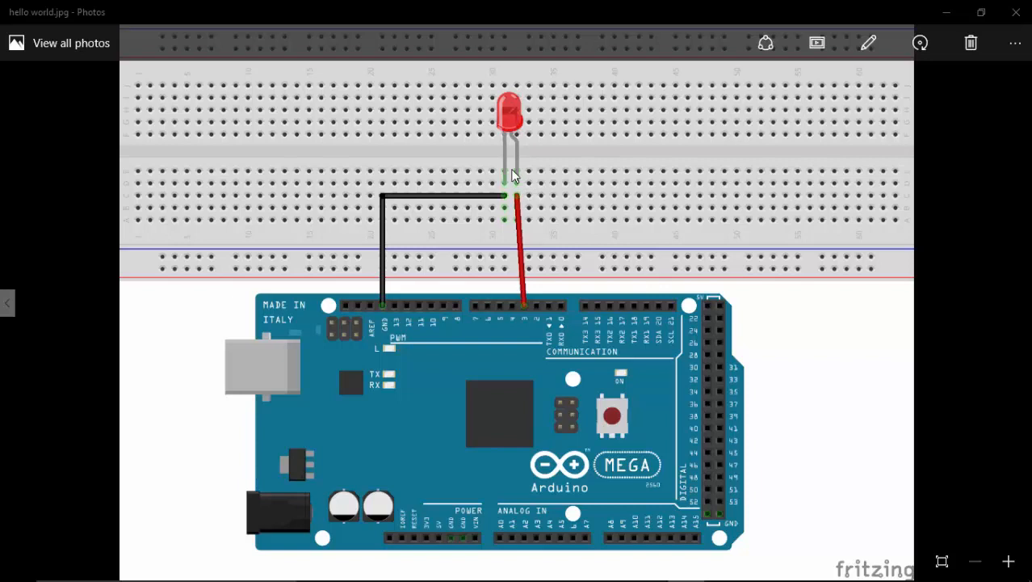
{"action": "mouse_move", "coordinate": [525, 321]}
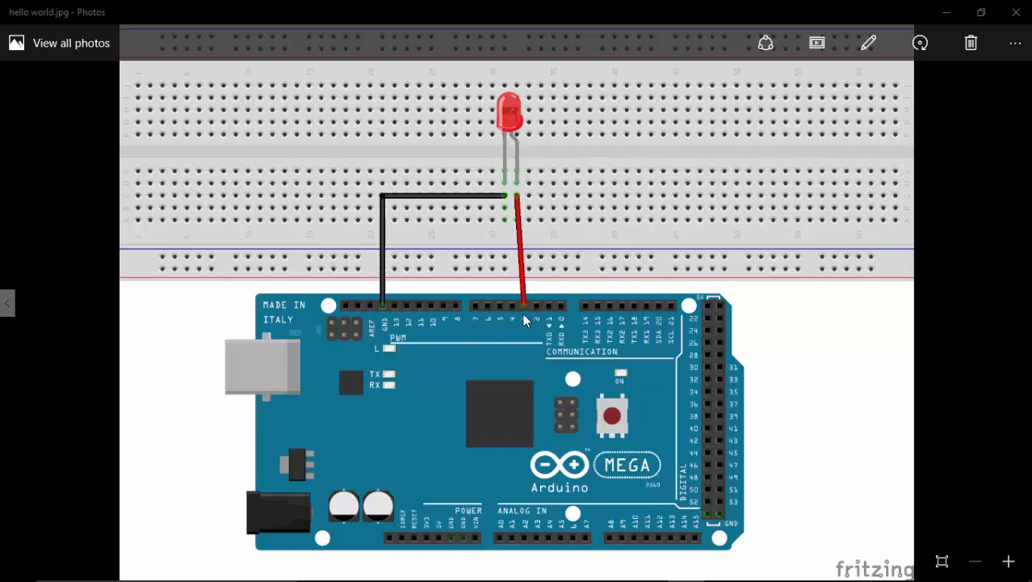
{"action": "mouse_move", "coordinate": [395, 347]}
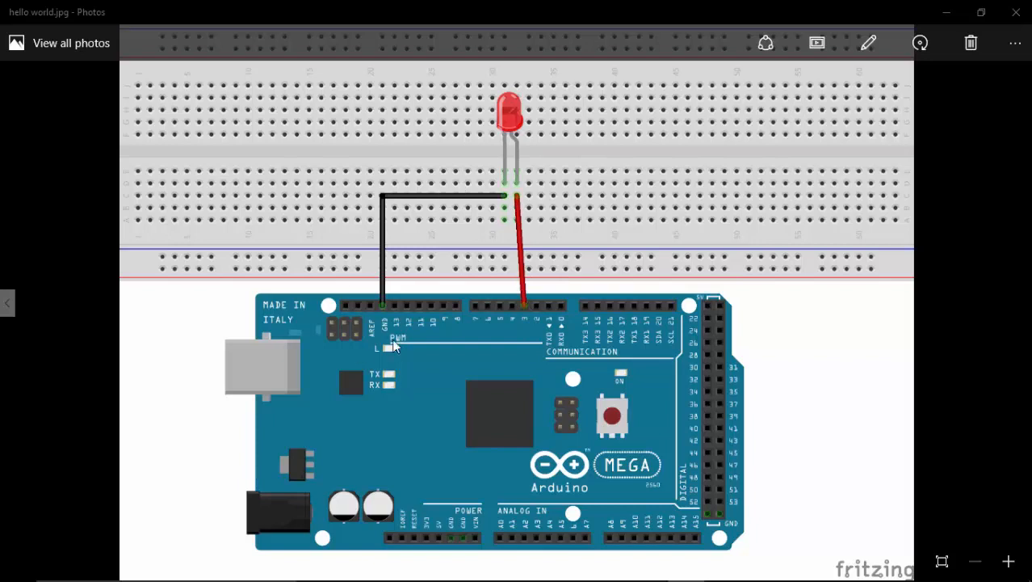
{"action": "mouse_move", "coordinate": [943, 46]}
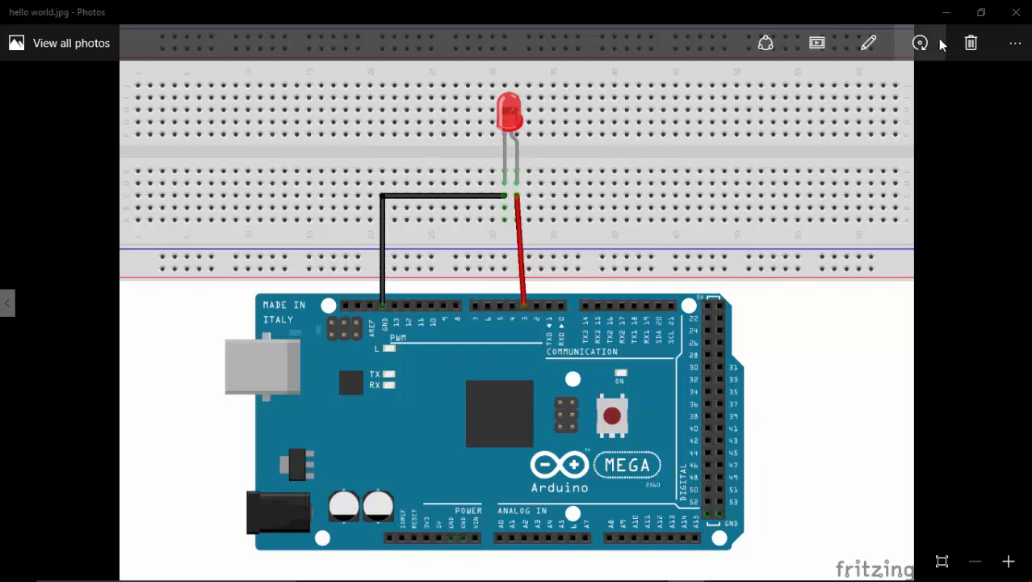
{"action": "mouse_move", "coordinate": [948, 14]}
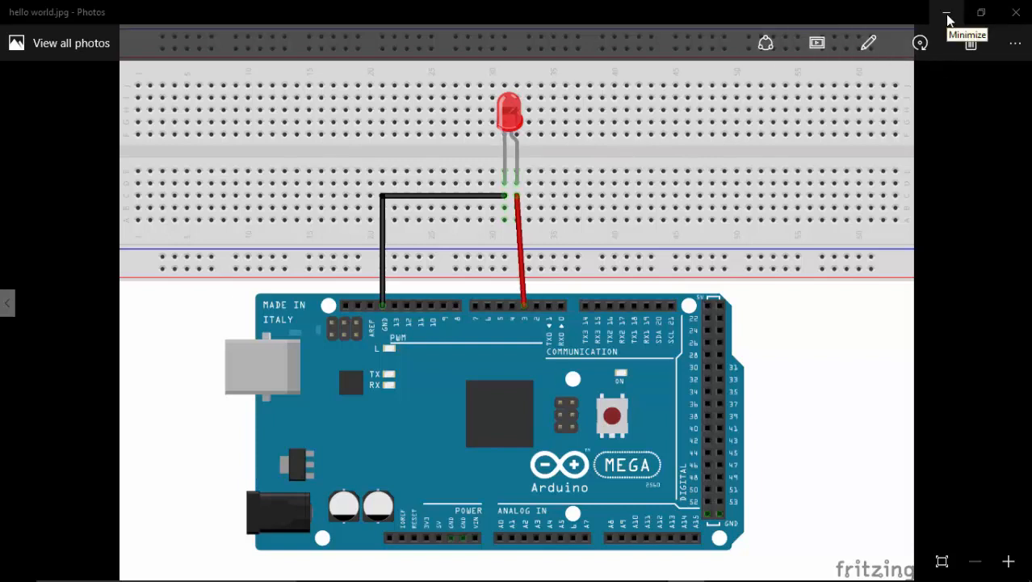
Minimize the Photos circuit diagram to reveal MATLAB and the WebcamViewer.
{"action": "left_click", "coordinate": [947, 13]}
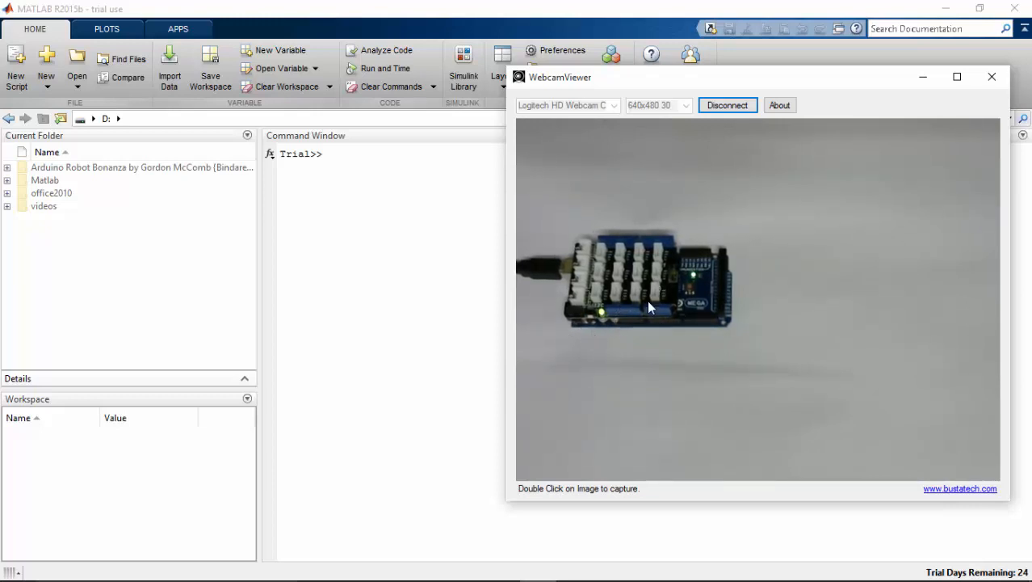
{"action": "mouse_move", "coordinate": [639, 378]}
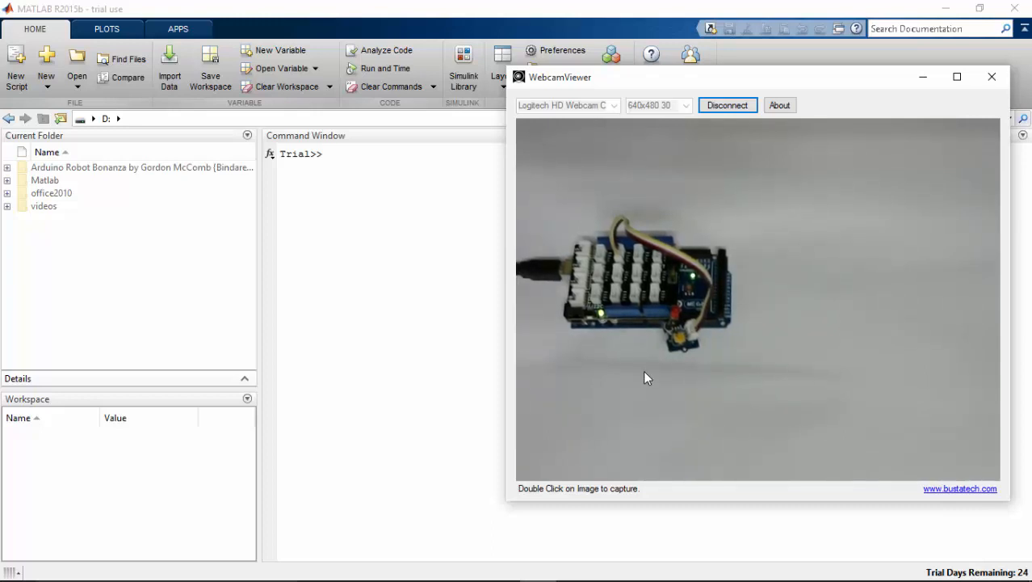
{"action": "mouse_move", "coordinate": [651, 377]}
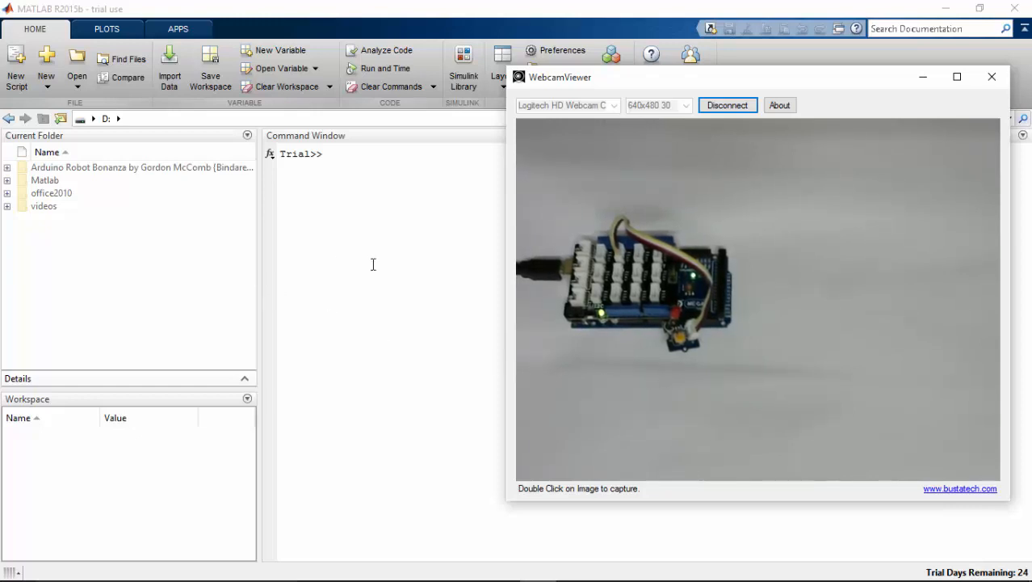
Create the arduino object a for the Mega2560 and clear the Command Window.
{"action": "left_click", "coordinate": [990, 77]}
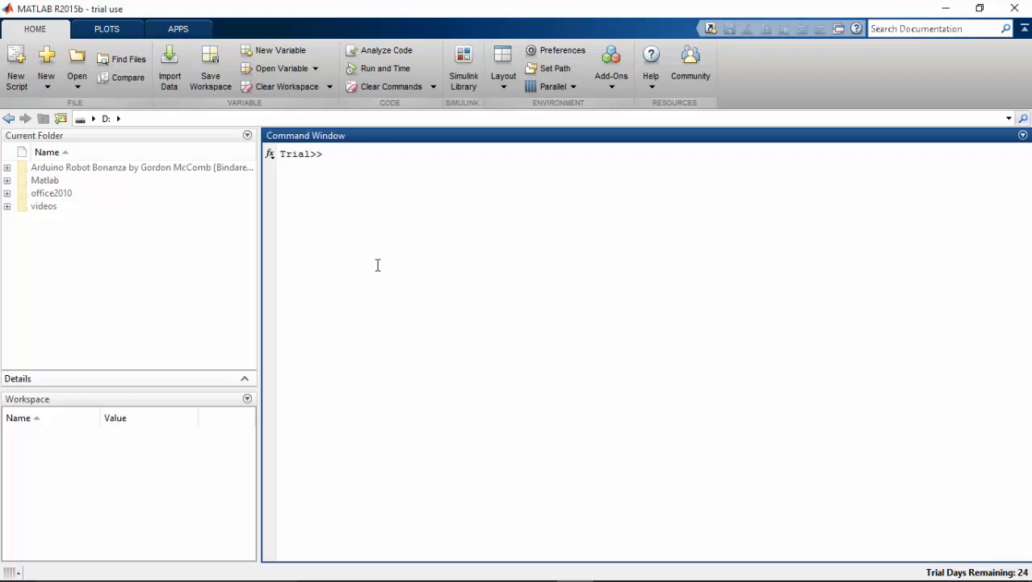
{"action": "type", "text": "a"}
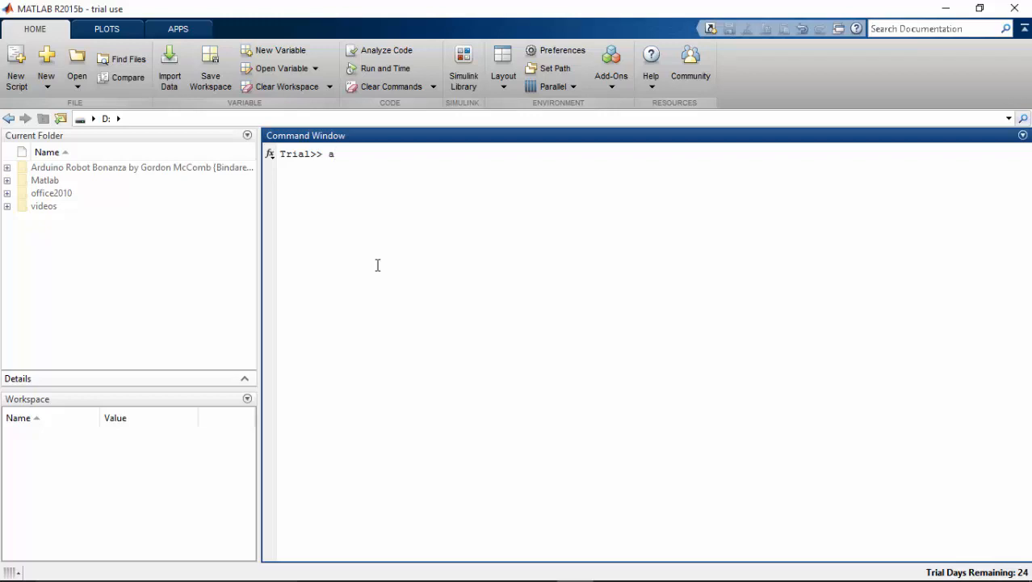
{"action": "type", "text": "="}
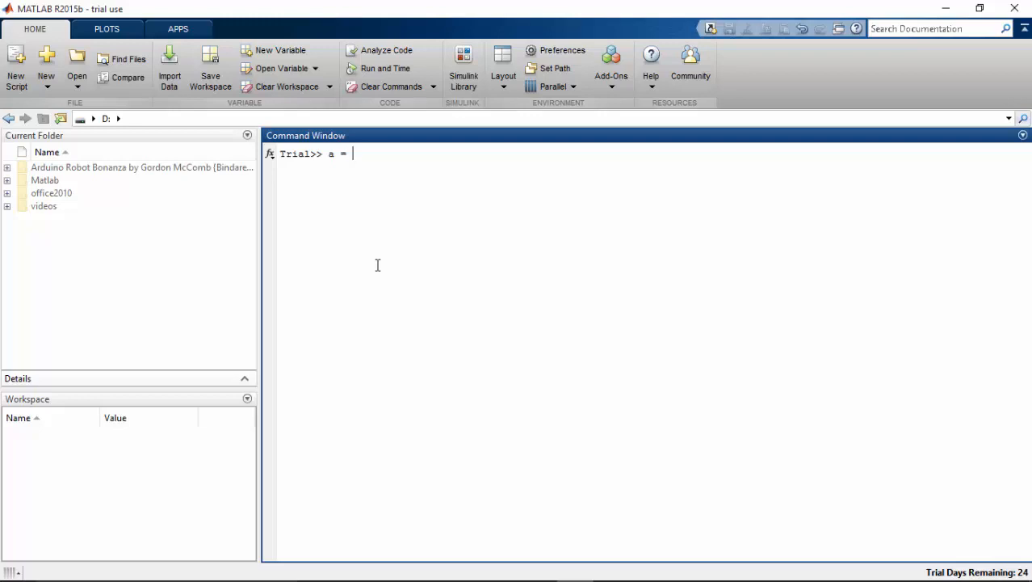
{"action": "type", "text": "ard"}
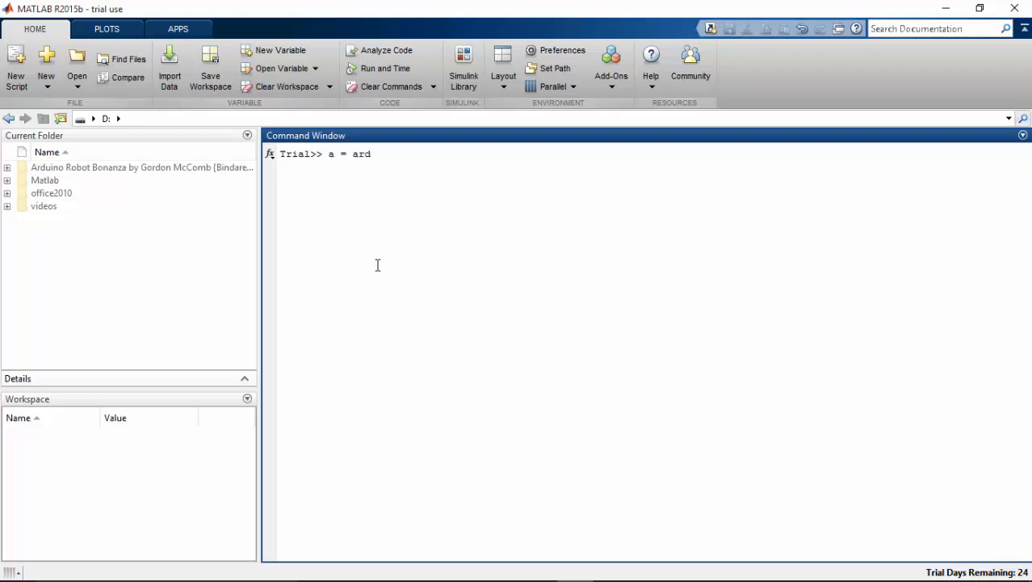
{"action": "type", "text": "uino"}
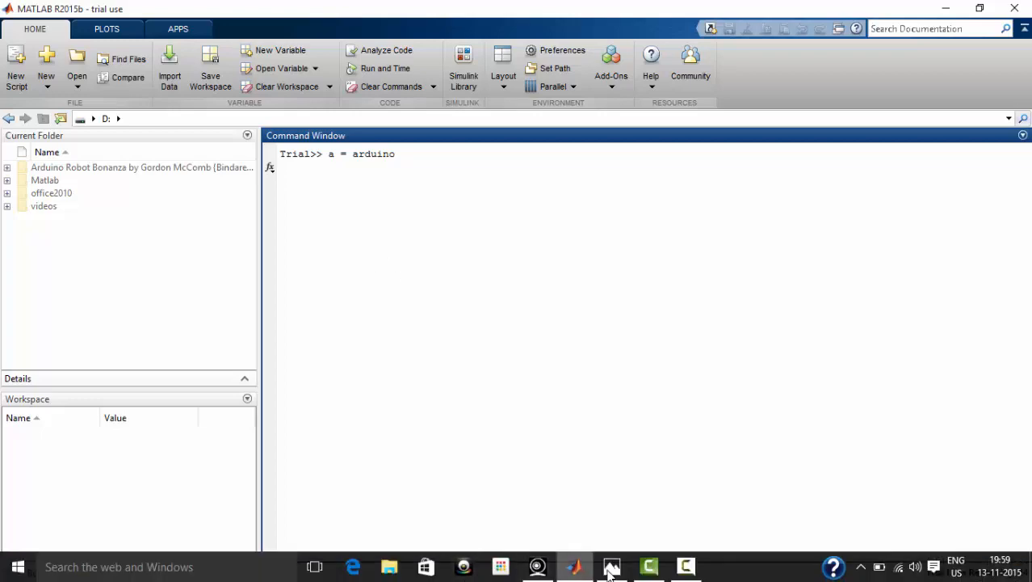
{"action": "left_click", "coordinate": [611, 565]}
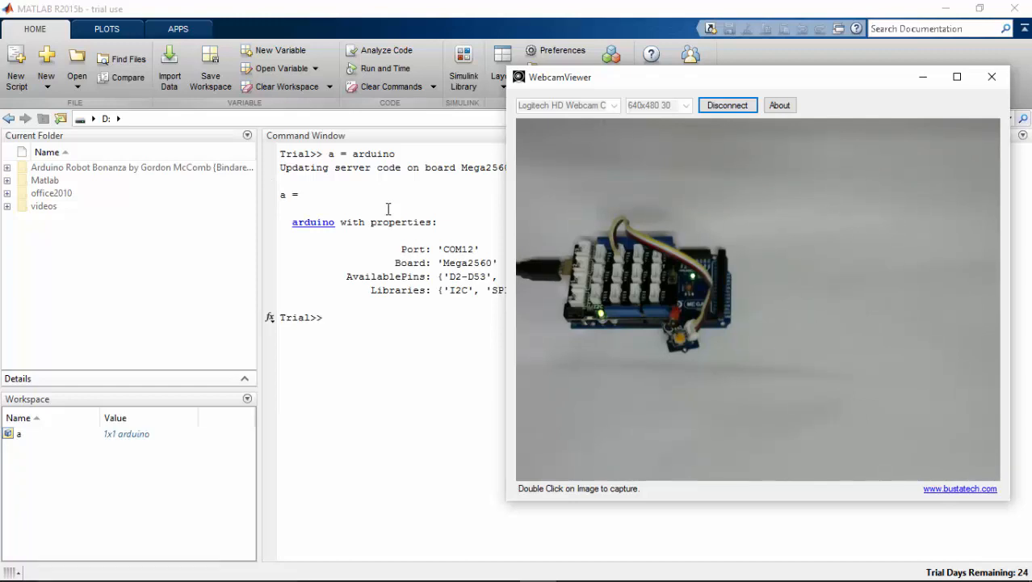
{"action": "mouse_move", "coordinate": [396, 213]}
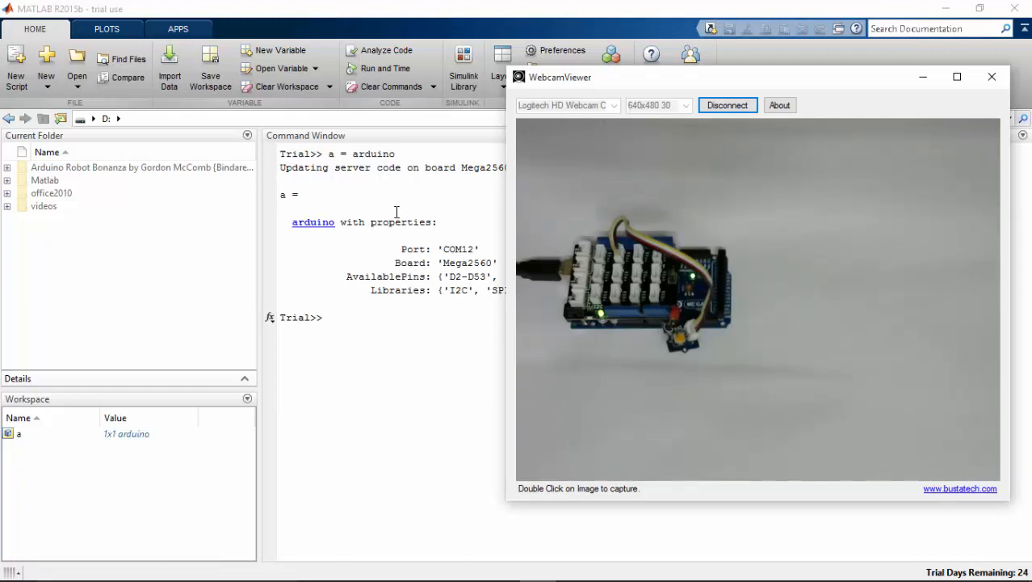
{"action": "left_click", "coordinate": [990, 76]}
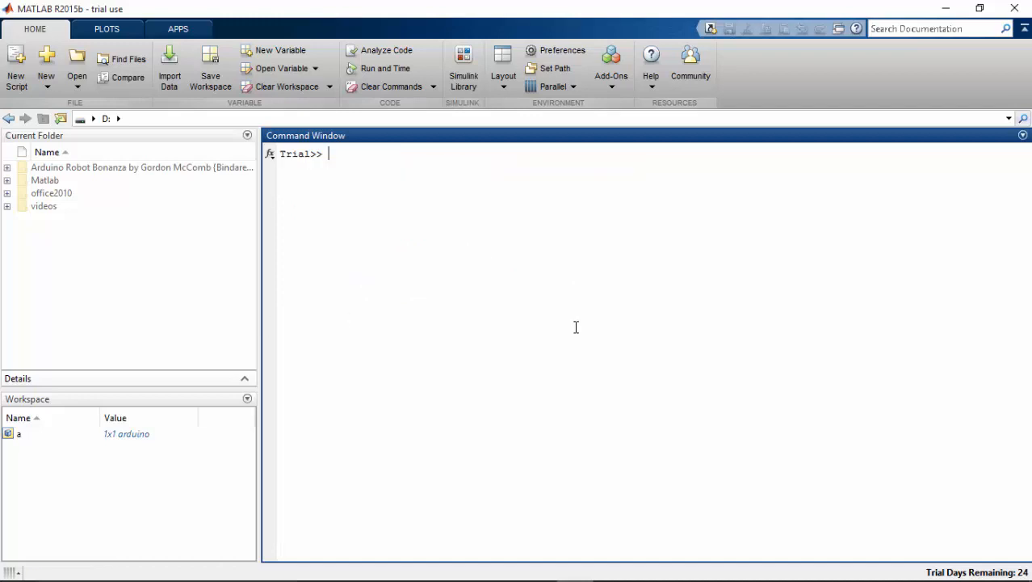
Delete variable a from the Workspace panel via its right-click menu.
{"action": "left_click", "coordinate": [19, 434]}
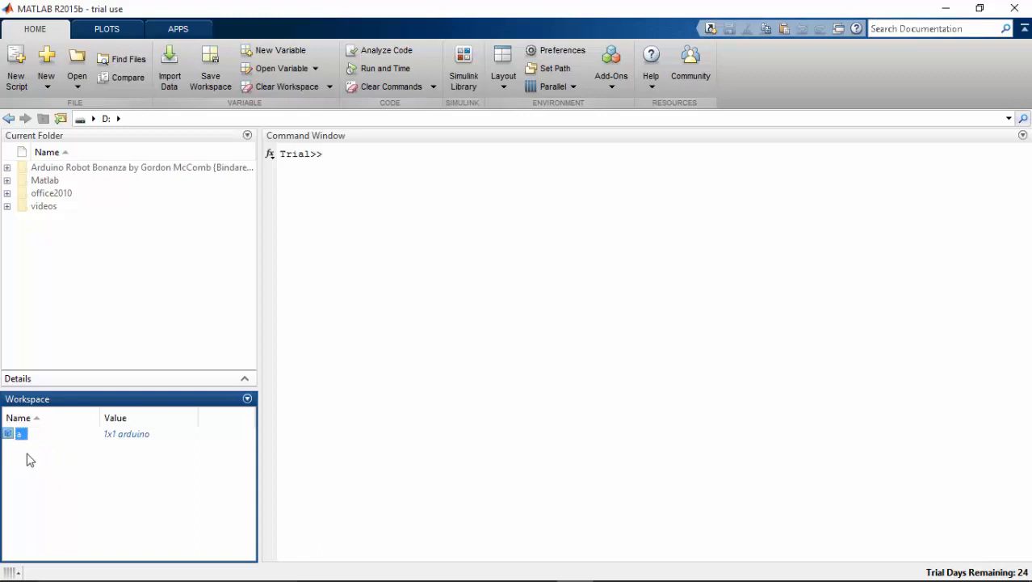
{"action": "right_click", "coordinate": [22, 433]}
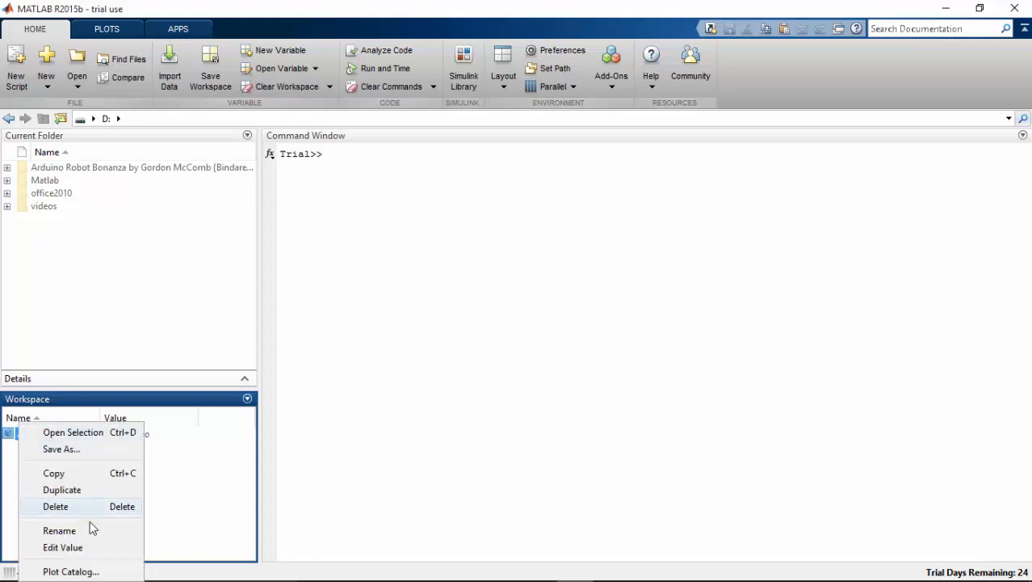
{"action": "left_click", "coordinate": [54, 506]}
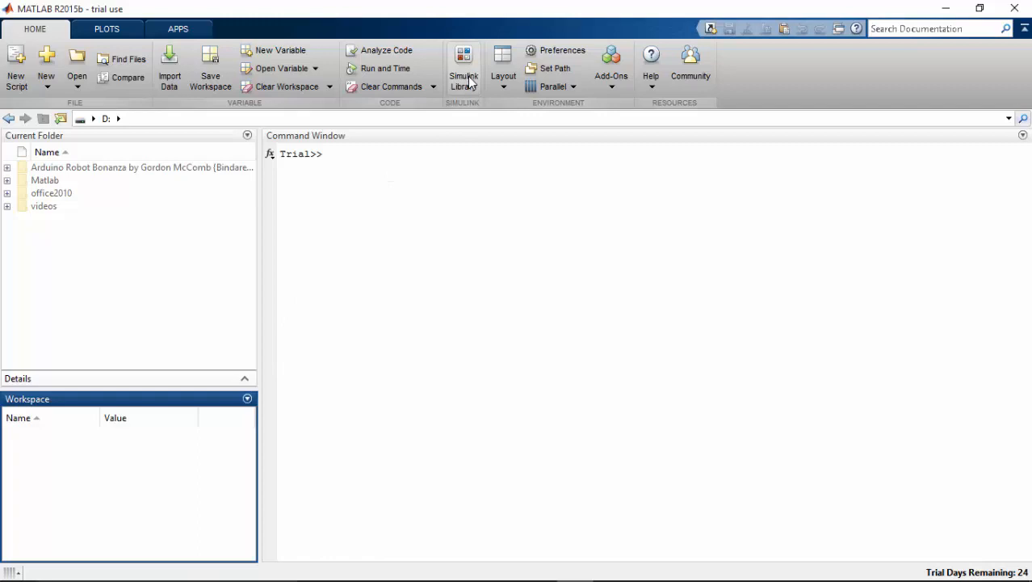
{"action": "mouse_move", "coordinate": [464, 60]}
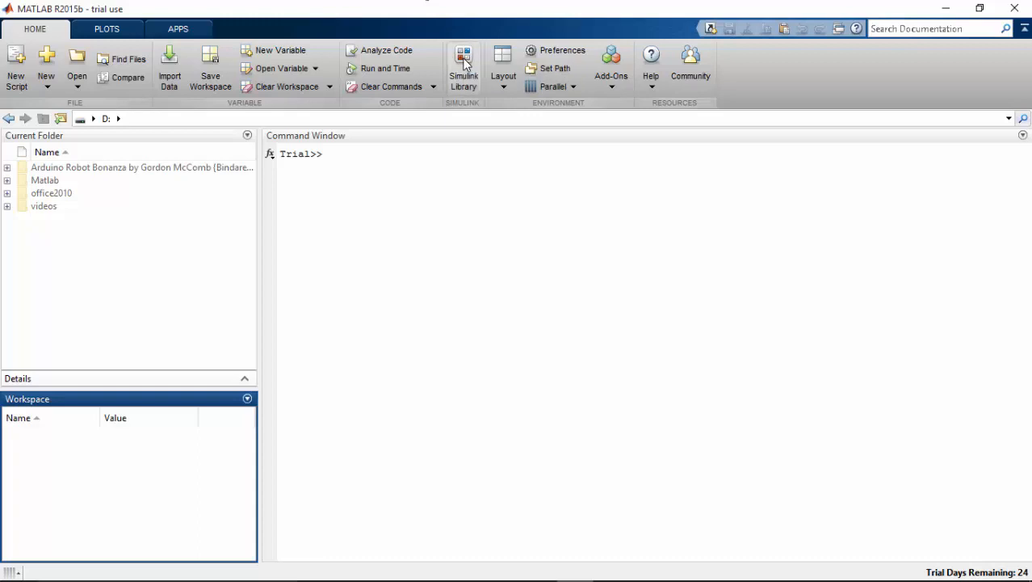
Open the Library Browser with a new blank model and the Arduino support package.
{"action": "left_click", "coordinate": [462, 59]}
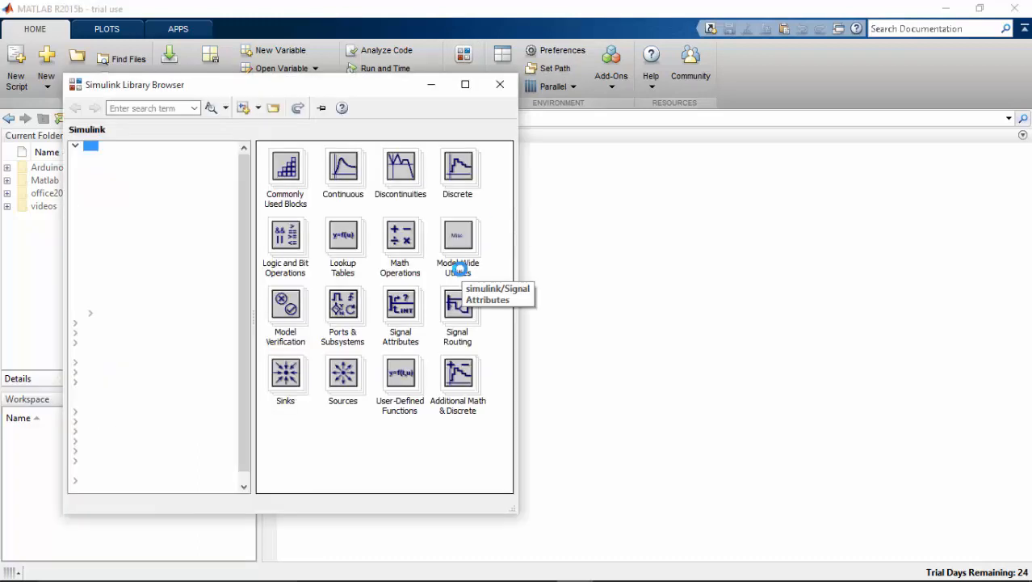
{"action": "left_click", "coordinate": [75, 146]}
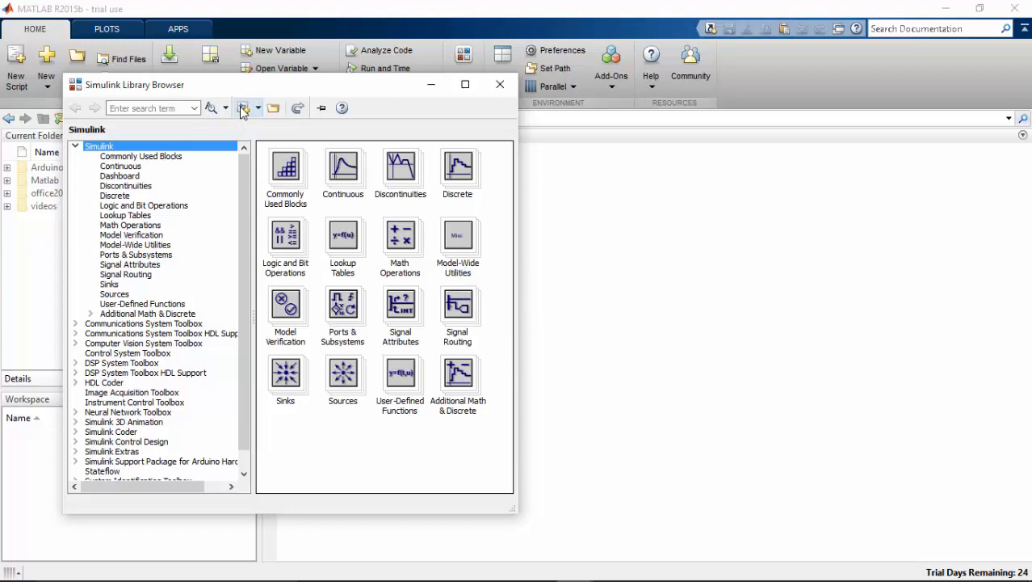
{"action": "left_click", "coordinate": [243, 107]}
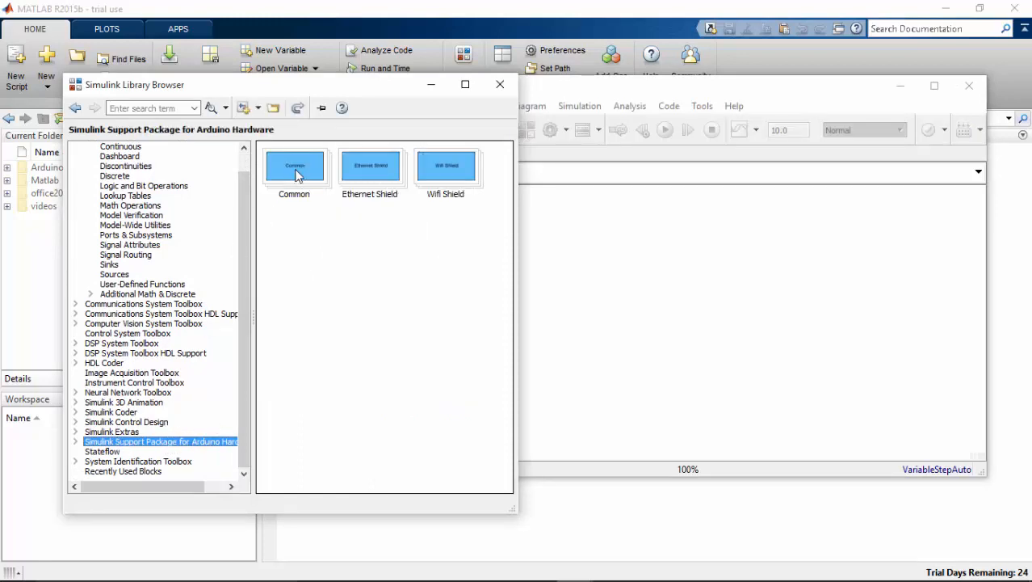
Expand the Arduino Common block group to list Digital Output, Analog Input and PWM.
{"action": "left_click", "coordinate": [295, 168]}
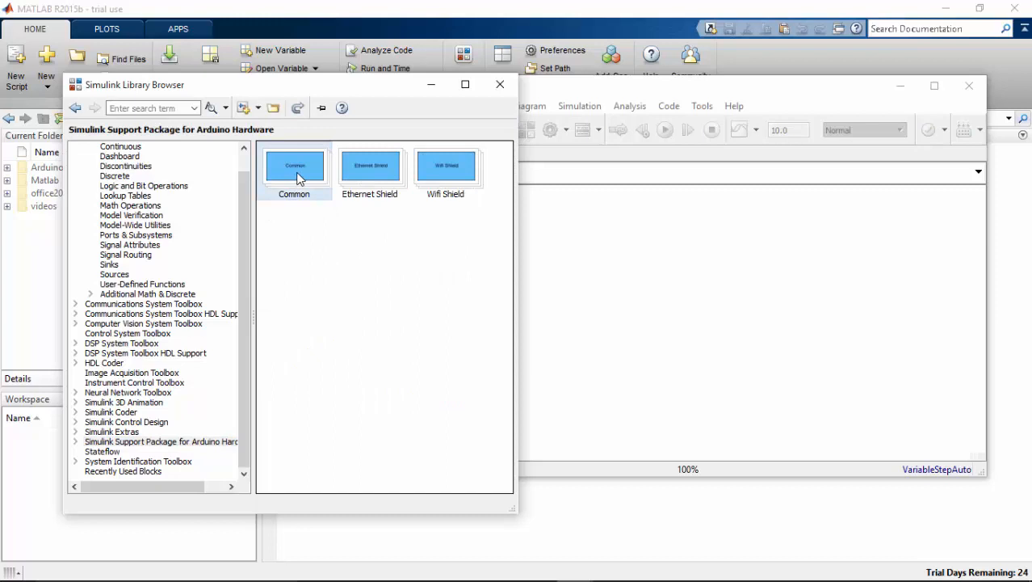
{"action": "double_click", "coordinate": [294, 165]}
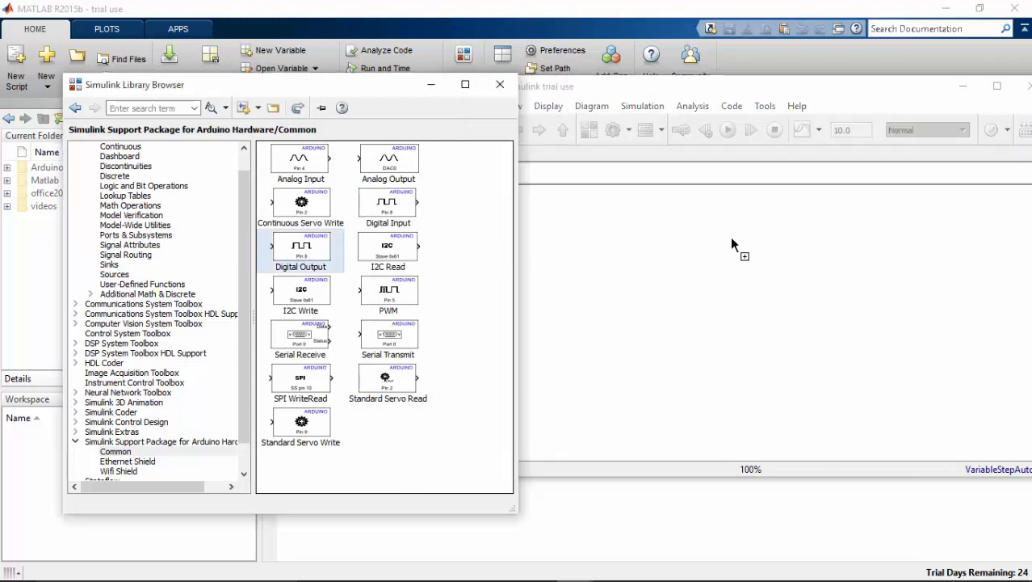
{"action": "mouse_move", "coordinate": [737, 237]}
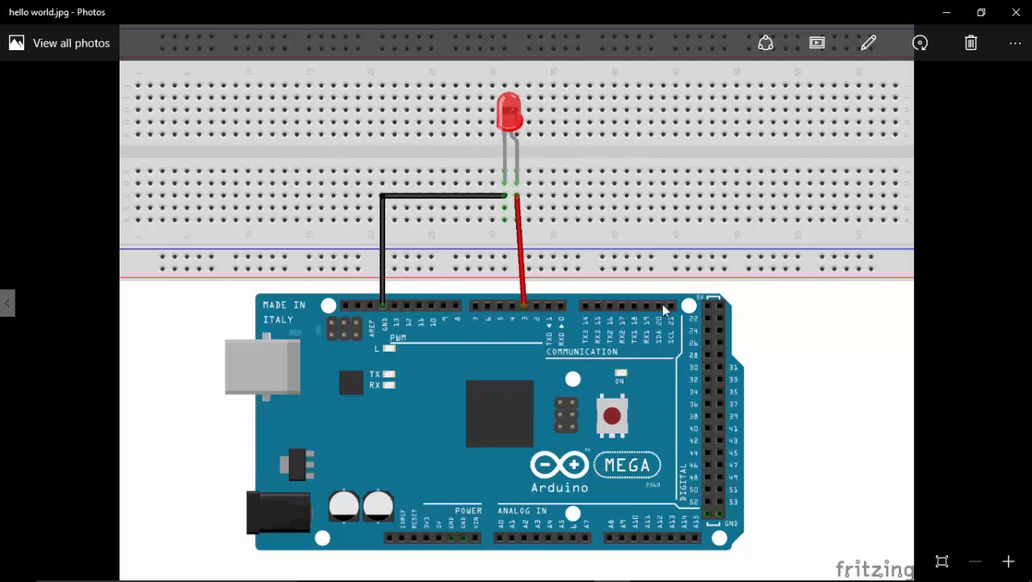
{"action": "mouse_move", "coordinate": [945, 17]}
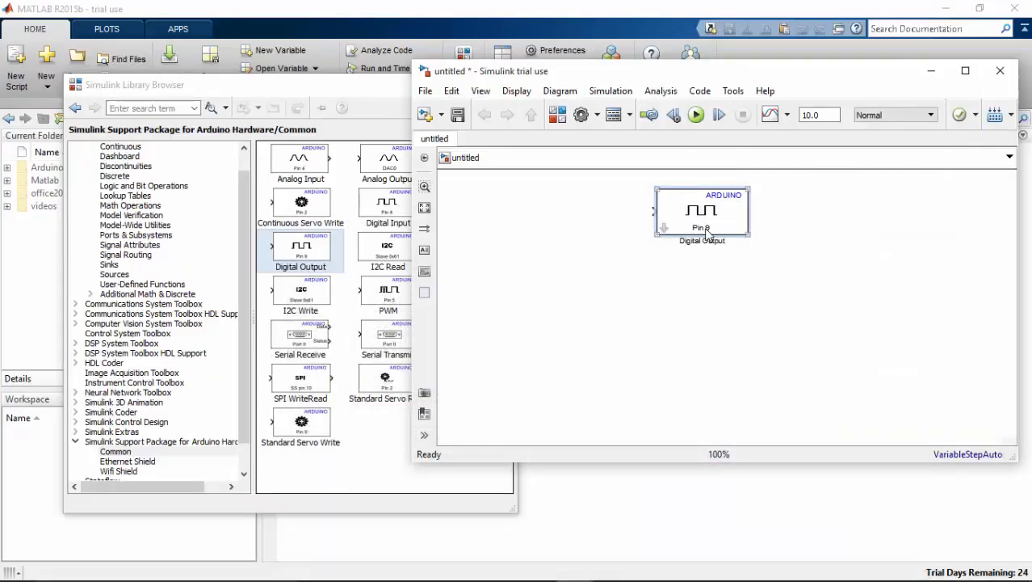
Set the Digital Output block's pin number to 3.
{"action": "double_click", "coordinate": [702, 212]}
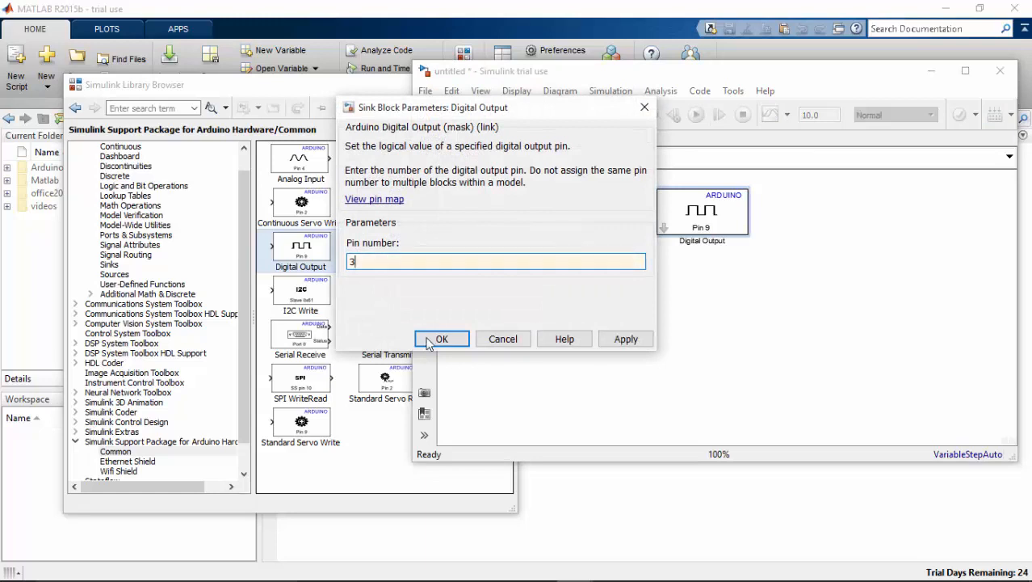
{"action": "left_click", "coordinate": [441, 338]}
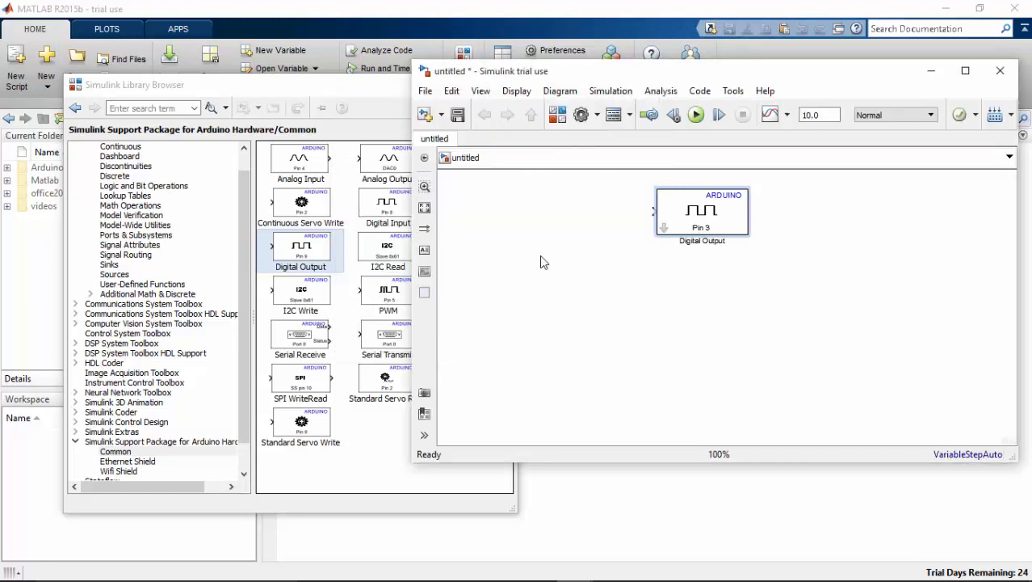
{"action": "mouse_move", "coordinate": [465, 196]}
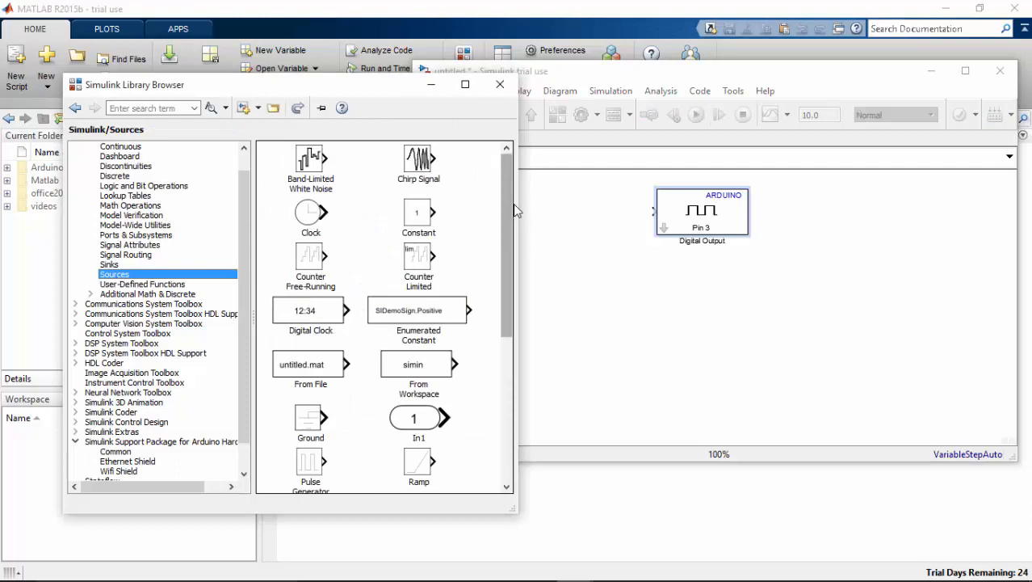
Place a Pulse Generator left of Digital Output and wire its output to it.
{"action": "scroll", "scroll_direction": "down", "scroll_amount": 3}
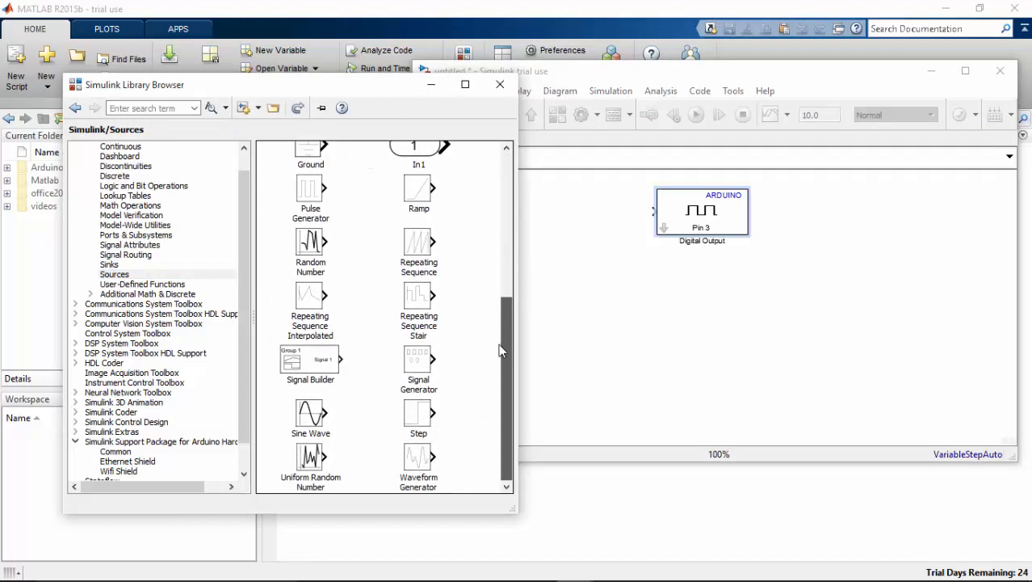
{"action": "mouse_move", "coordinate": [496, 363]}
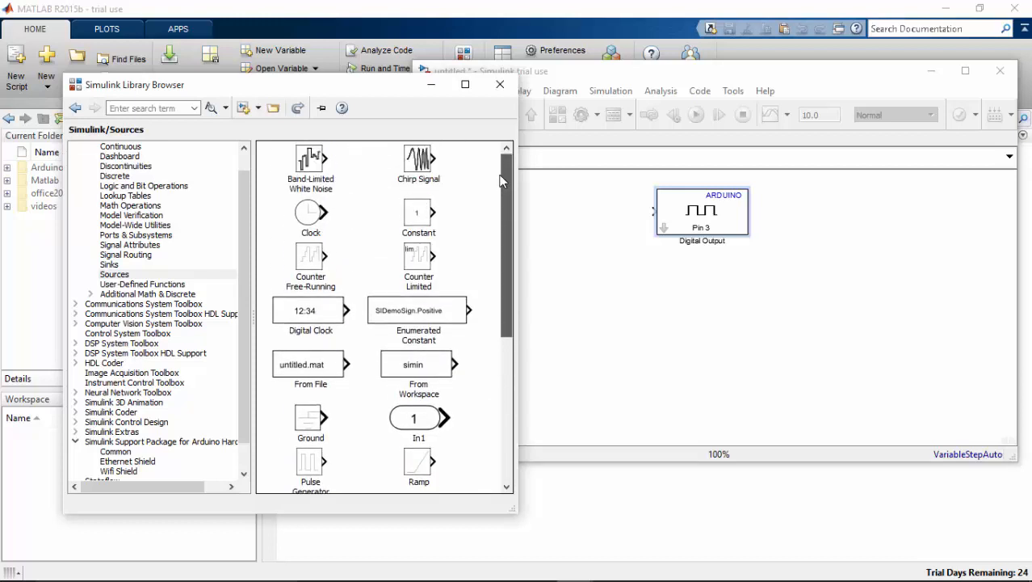
{"action": "scroll", "scroll_direction": "down", "scroll_amount": 3}
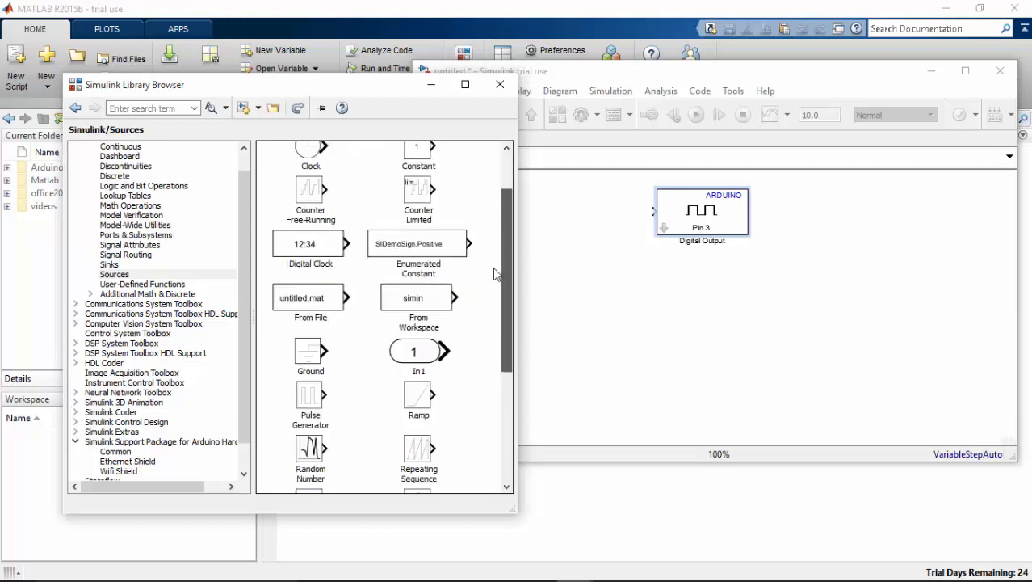
{"action": "scroll", "scroll_direction": "down", "scroll_amount": 3}
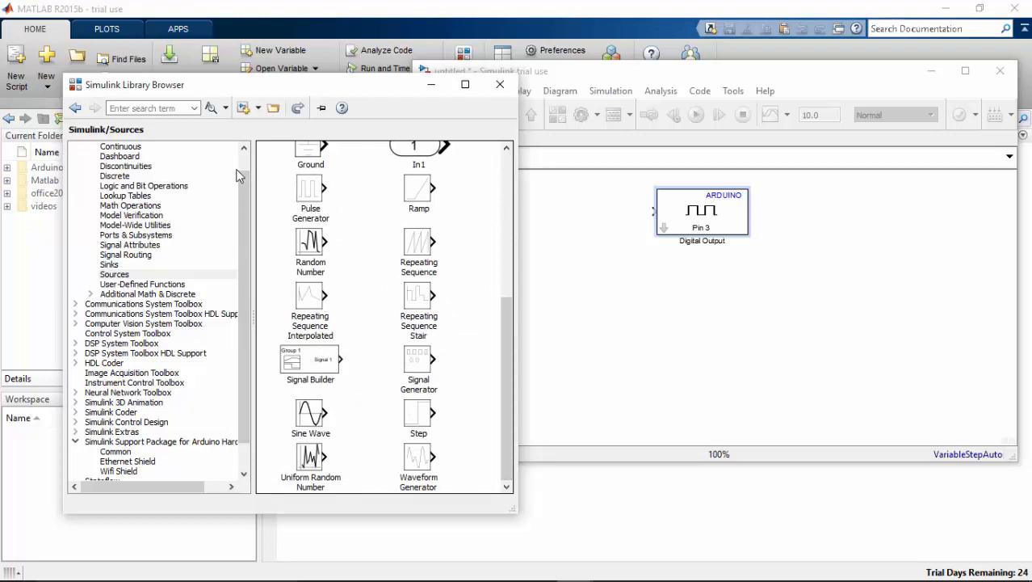
{"action": "left_click_drag", "start_coordinate": [310, 194], "coordinate": [586, 217]}
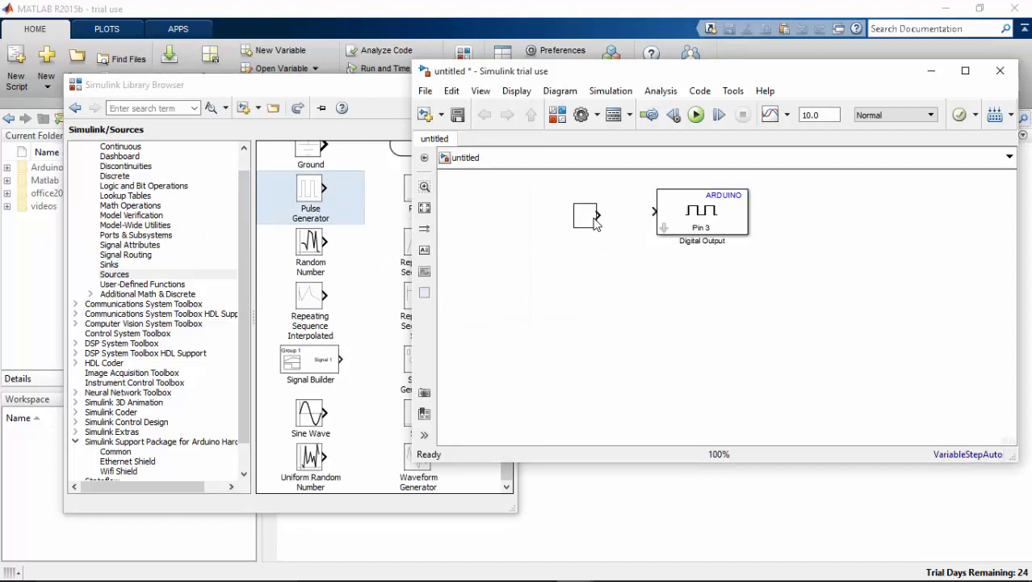
{"action": "left_click_drag", "start_coordinate": [310, 190], "coordinate": [585, 219]}
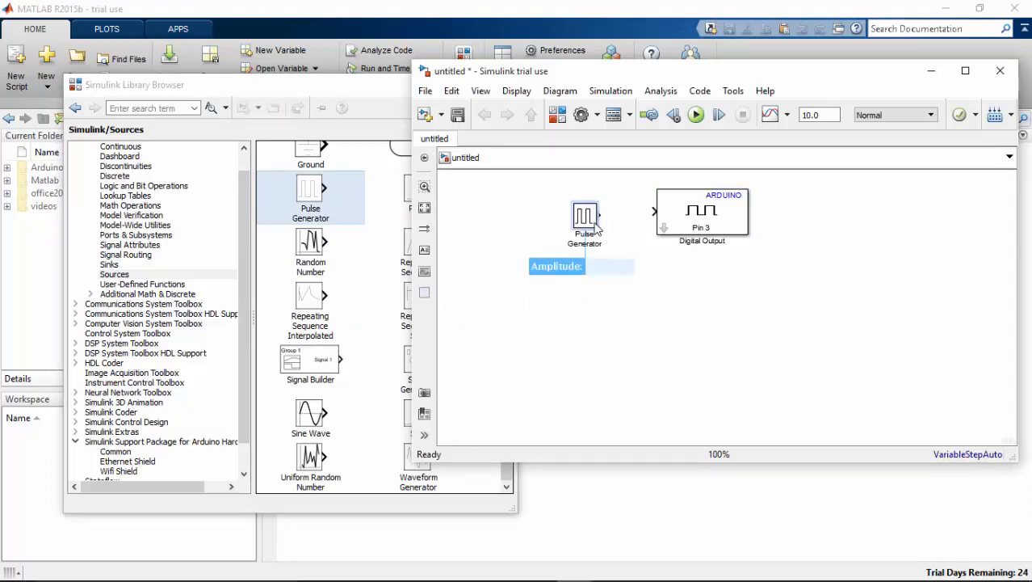
{"action": "left_click", "coordinate": [606, 266]}
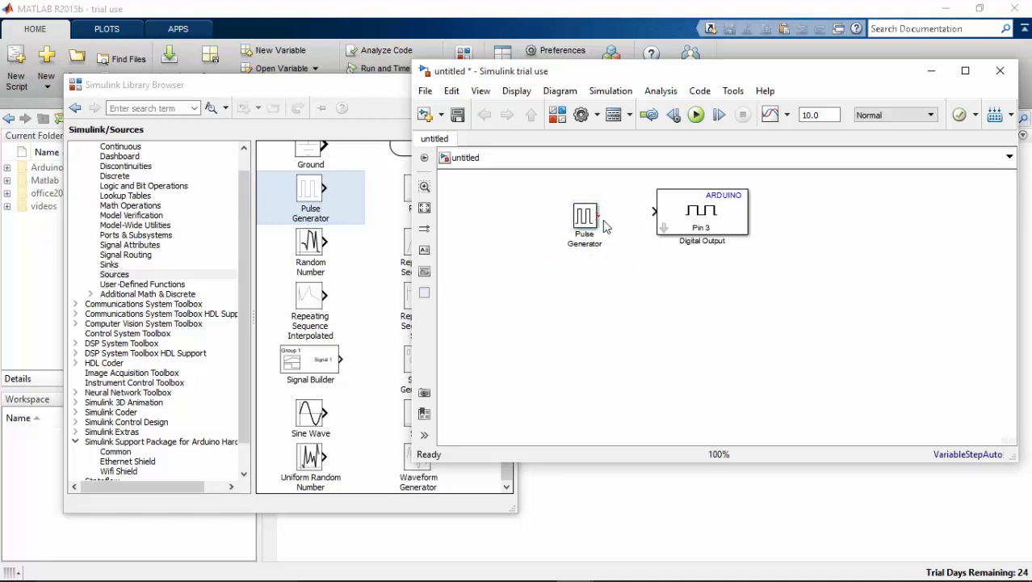
{"action": "left_click_drag", "start_coordinate": [605, 212], "coordinate": [654, 211]}
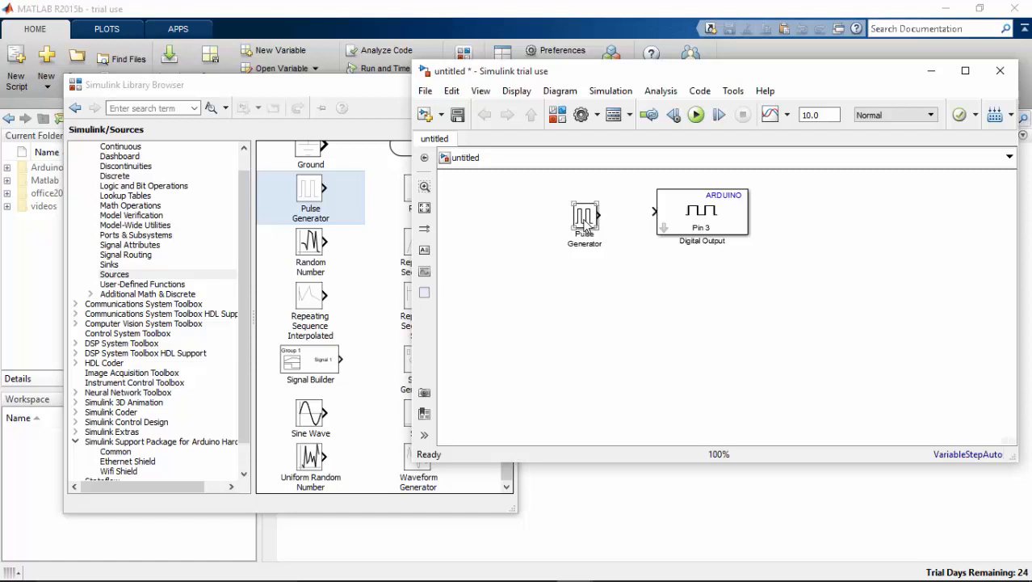
{"action": "left_click_drag", "start_coordinate": [604, 214], "coordinate": [654, 214]}
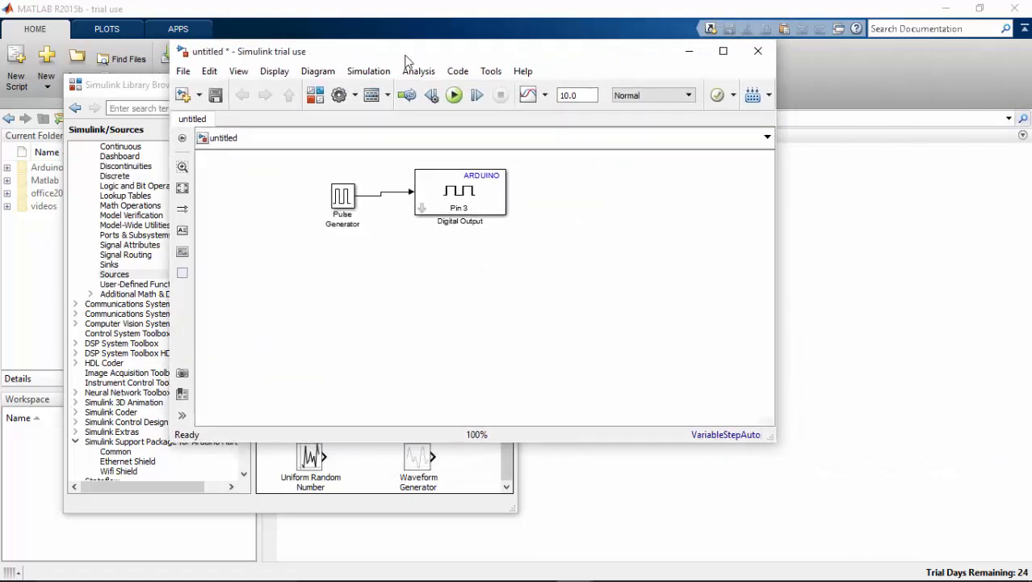
Enter 0.01 as the Pulse Generator's sample time and confirm.
{"action": "double_click", "coordinate": [342, 199]}
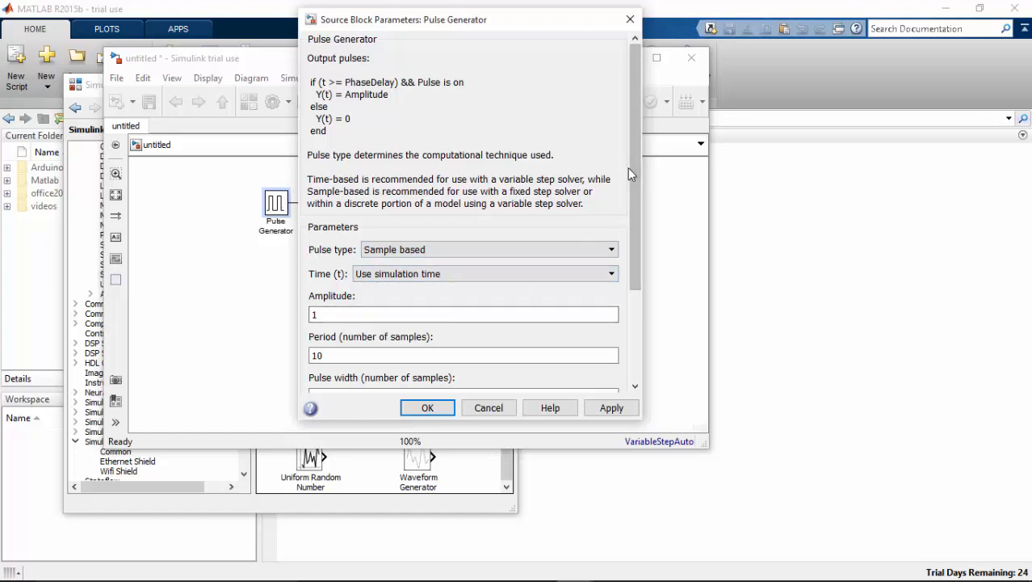
{"action": "scroll", "scroll_direction": "down", "scroll_amount": 3}
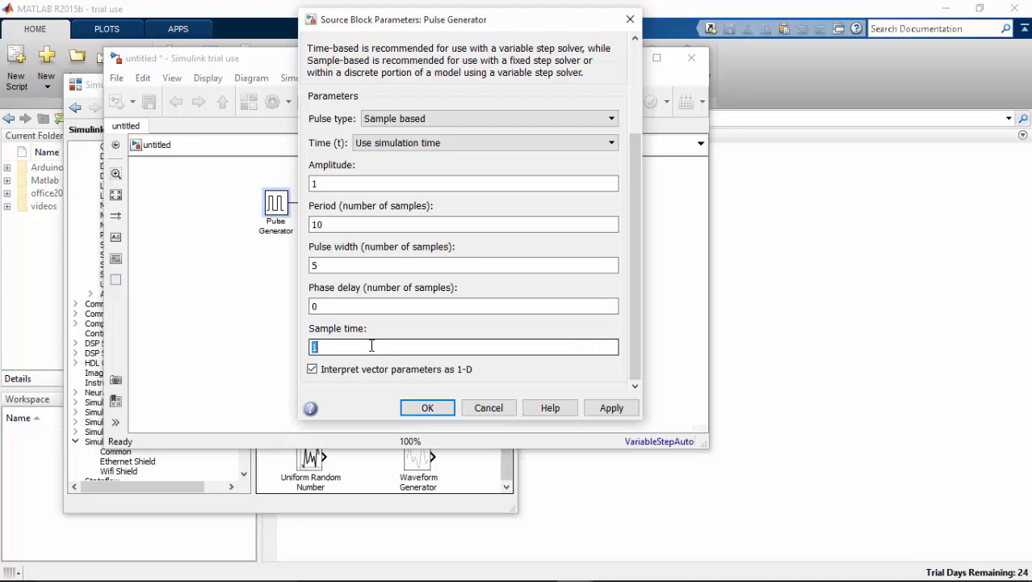
{"action": "type", "text": "0.01"}
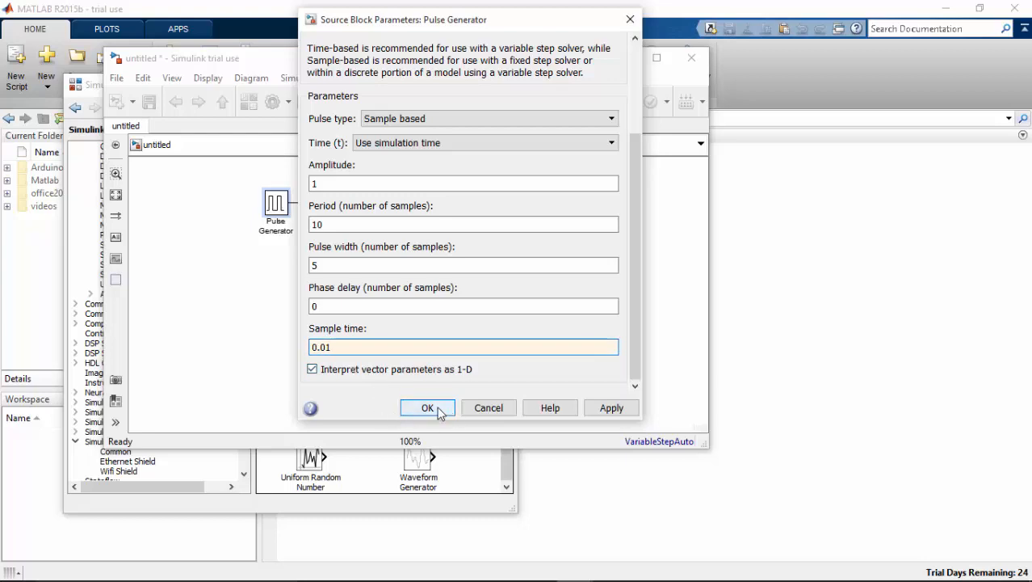
{"action": "left_click", "coordinate": [427, 408]}
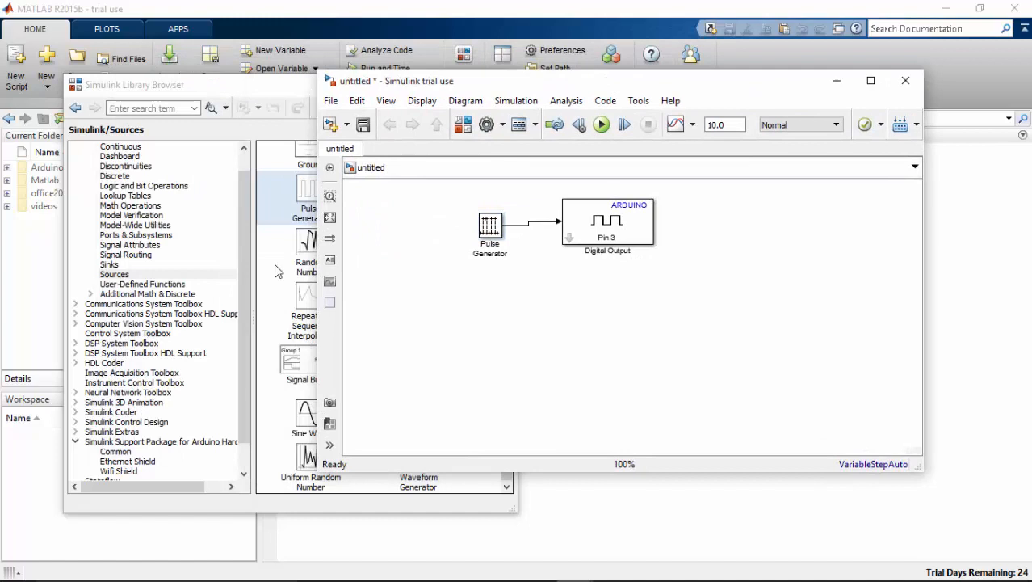
{"action": "mouse_move", "coordinate": [457, 240]}
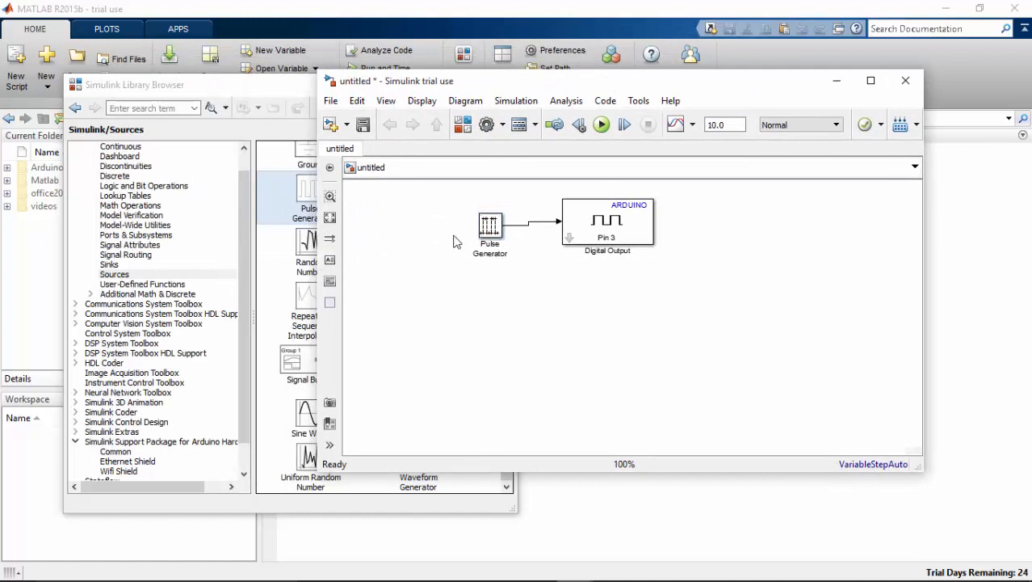
{"action": "mouse_move", "coordinate": [236, 264]}
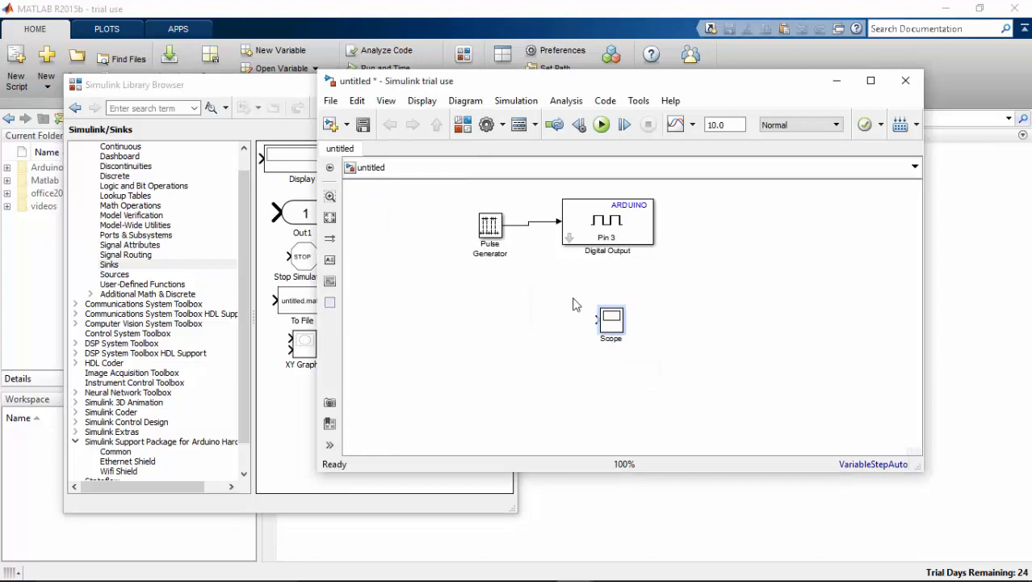
Place a Scope below Digital Output and branch the pulse line into it.
{"action": "left_click_drag", "start_coordinate": [529, 230], "coordinate": [593, 317]}
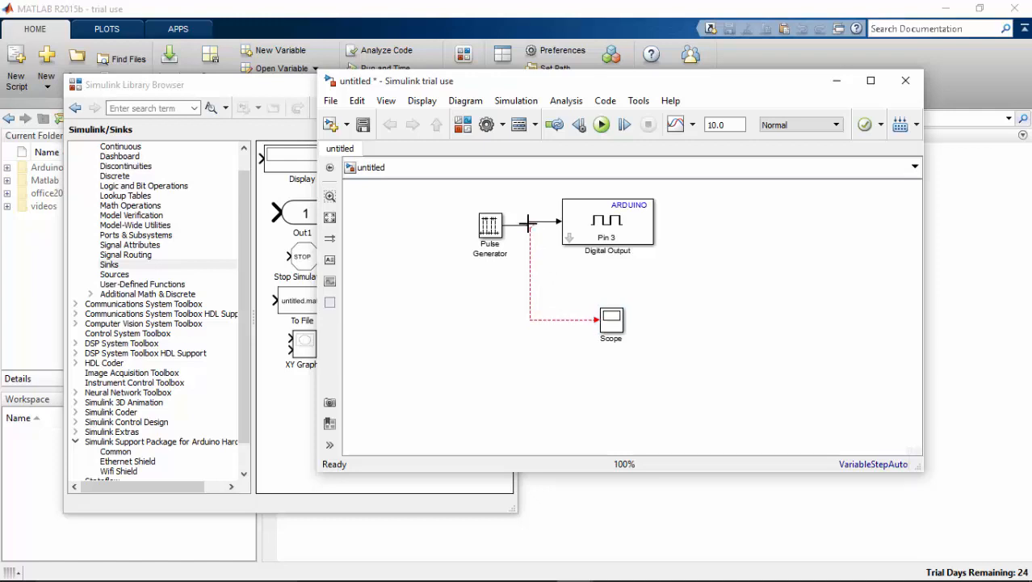
{"action": "left_click", "coordinate": [554, 323]}
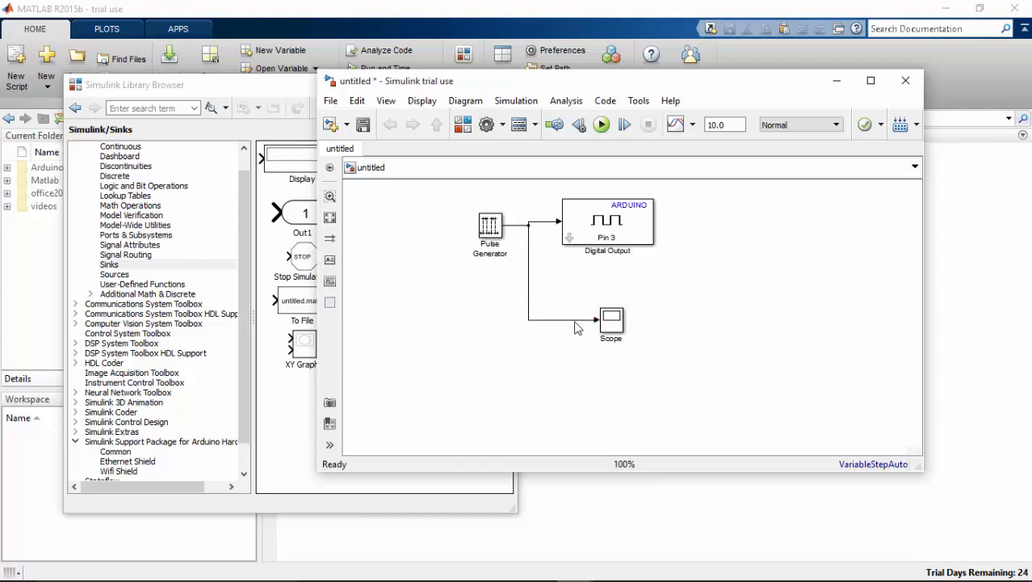
{"action": "mouse_move", "coordinate": [727, 144]}
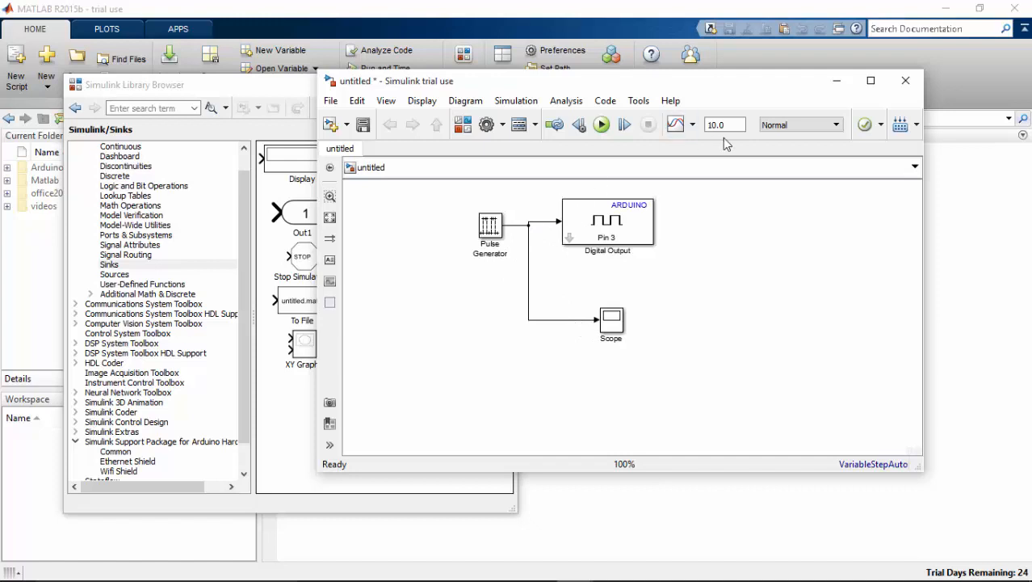
{"action": "mouse_move", "coordinate": [601, 123]}
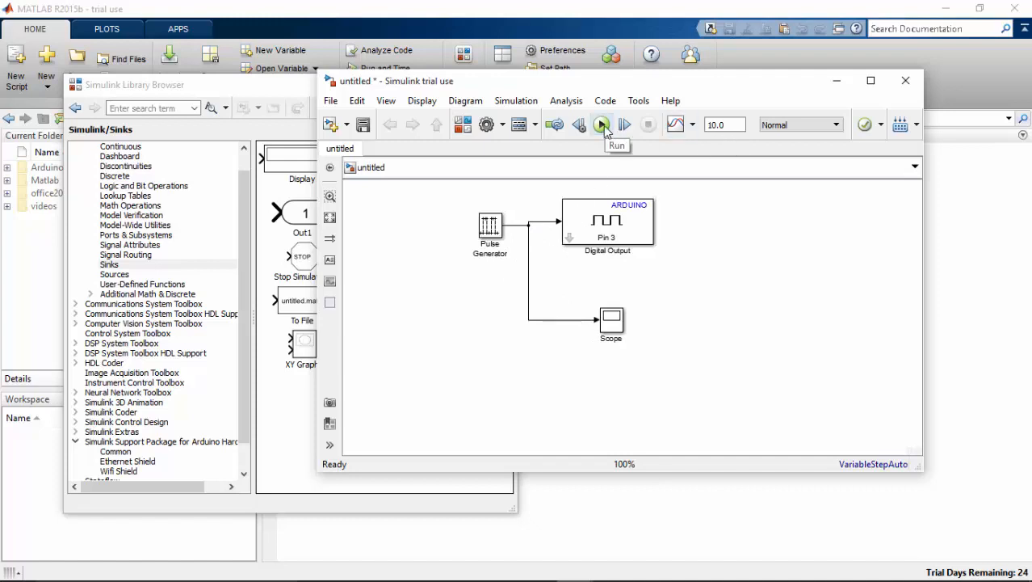
Run the 10-second simulation until tout appears in the workspace.
{"action": "left_click", "coordinate": [601, 123]}
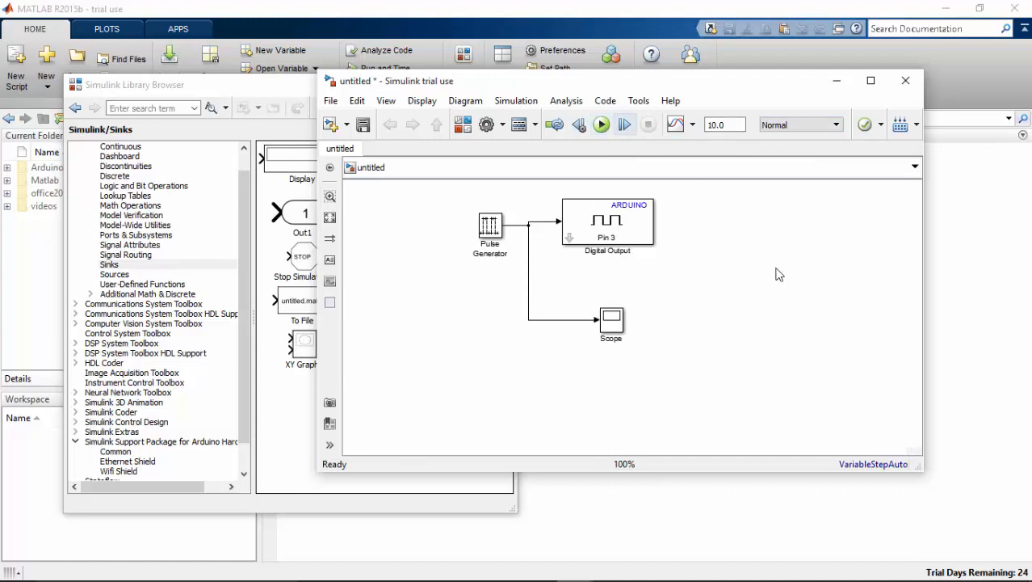
{"action": "left_click", "coordinate": [600, 125]}
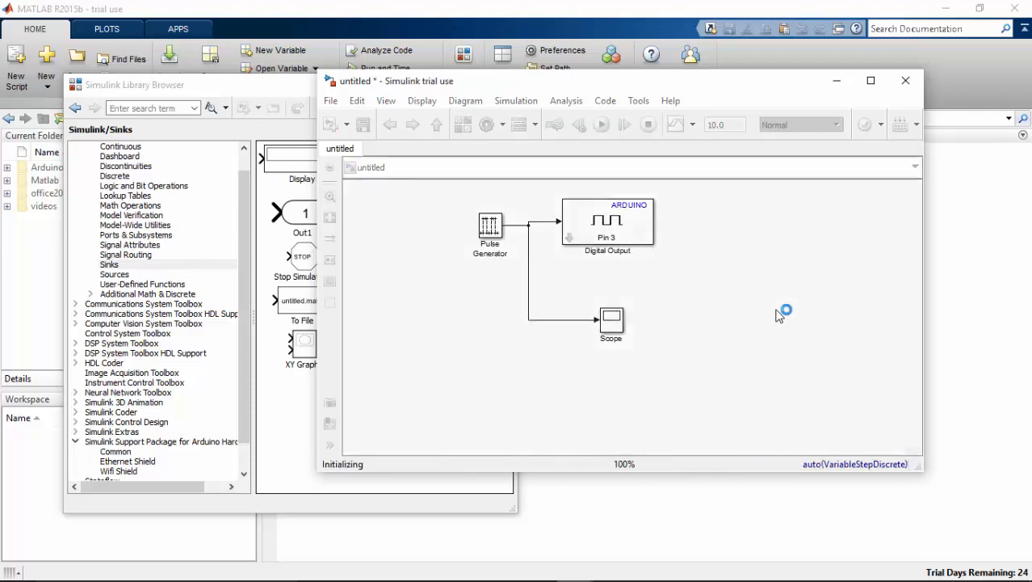
{"action": "left_click", "coordinate": [601, 125]}
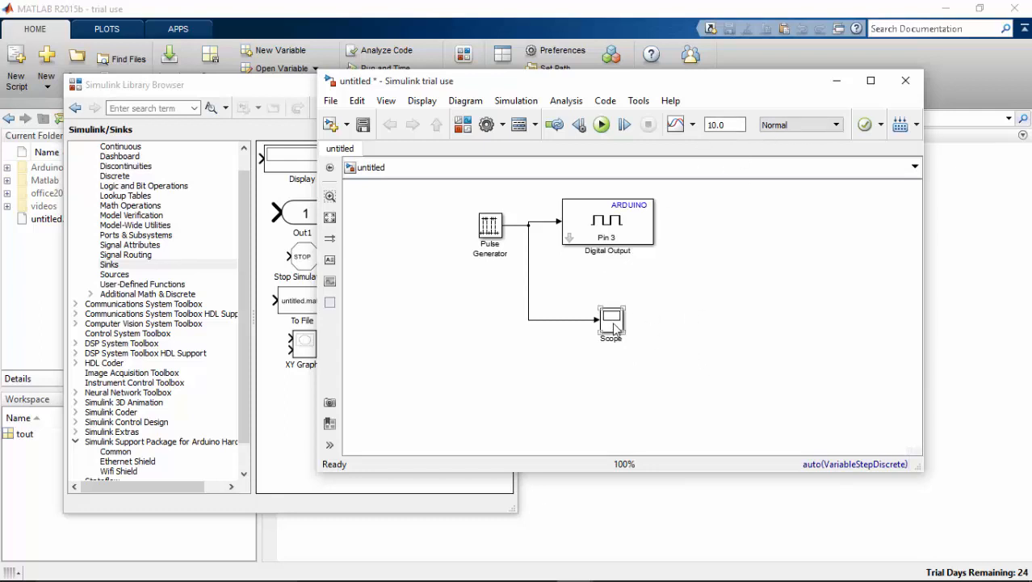
Open the Scope and zoom in on the pulse waveform.
{"action": "double_click", "coordinate": [610, 319]}
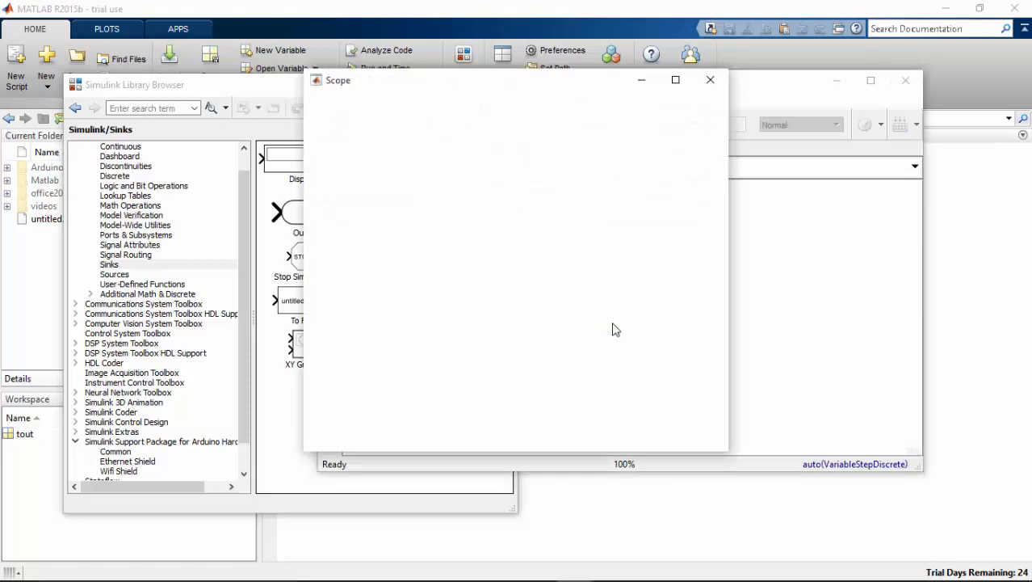
{"action": "left_click", "coordinate": [361, 120]}
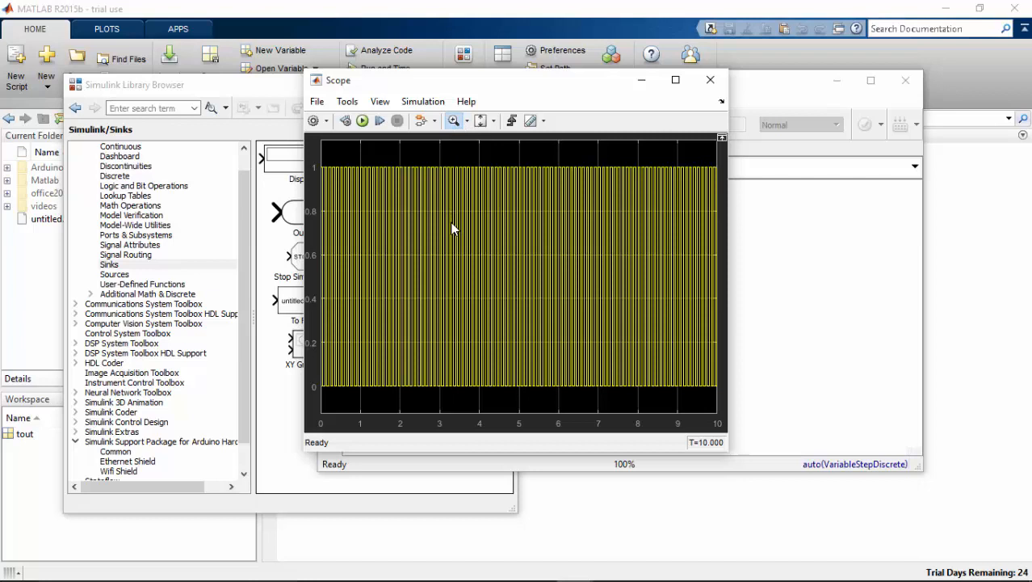
{"action": "mouse_move", "coordinate": [462, 138]}
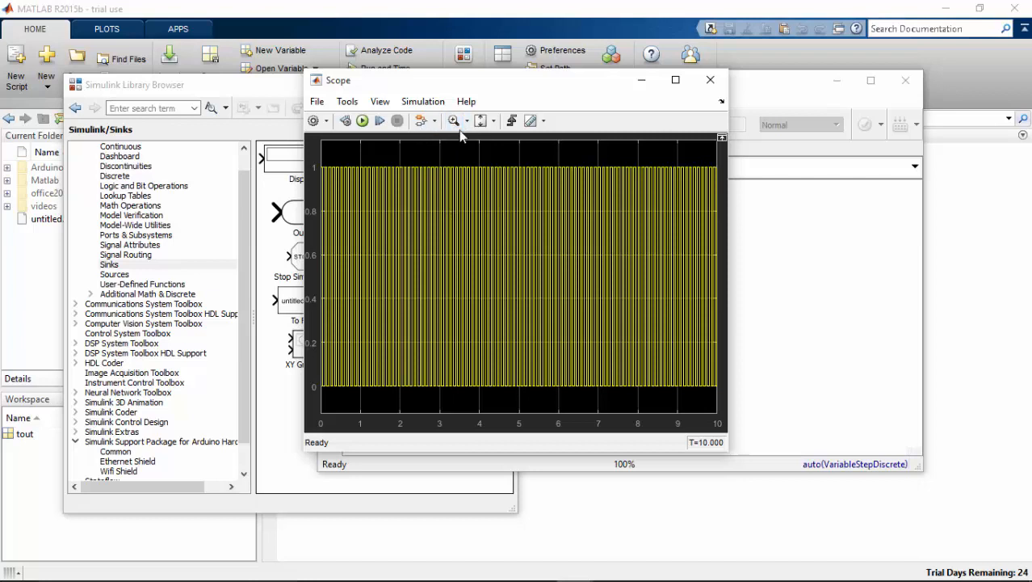
{"action": "mouse_move", "coordinate": [474, 146]}
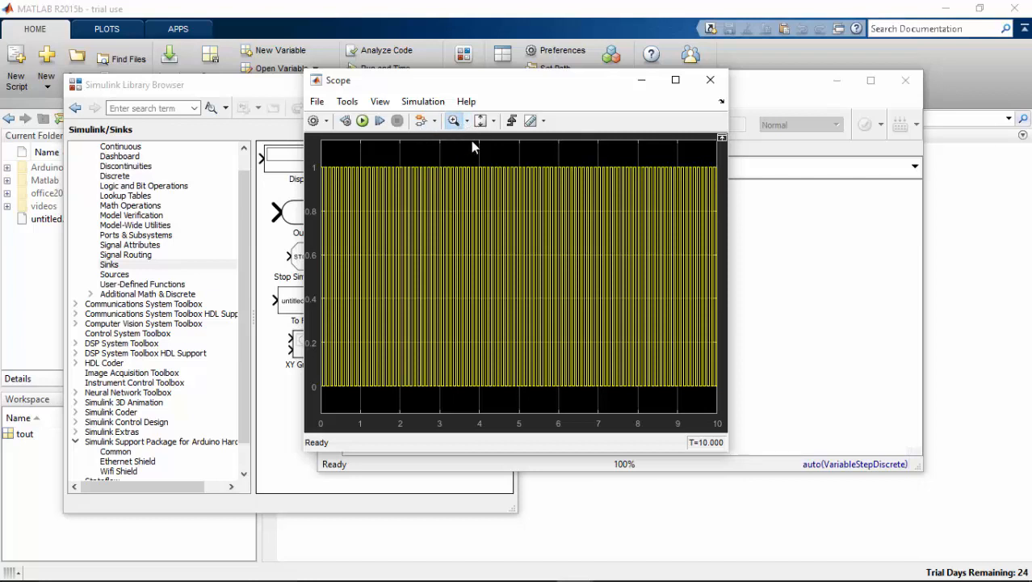
{"action": "left_click", "coordinate": [464, 121]}
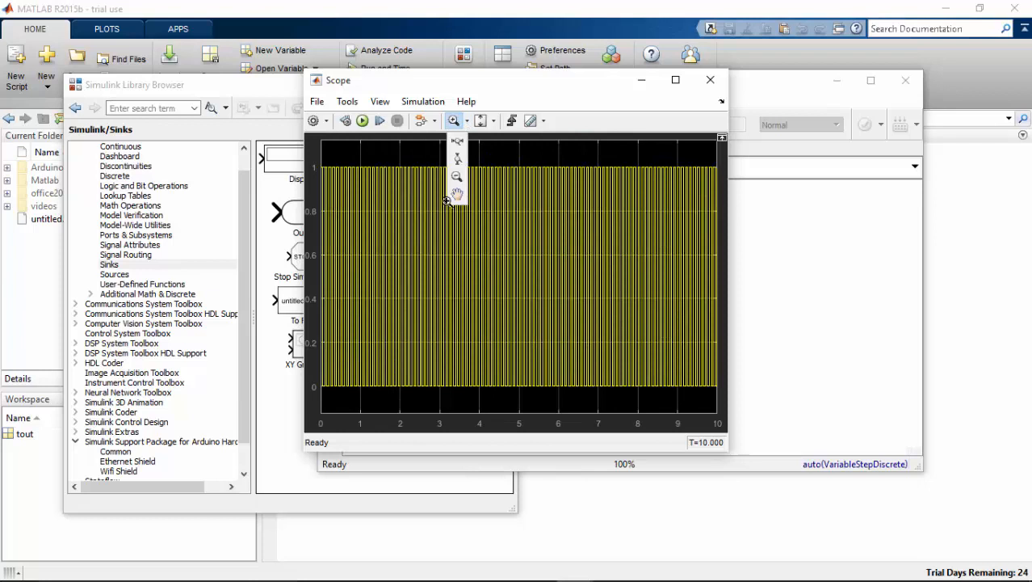
{"action": "mouse_move", "coordinate": [540, 175]}
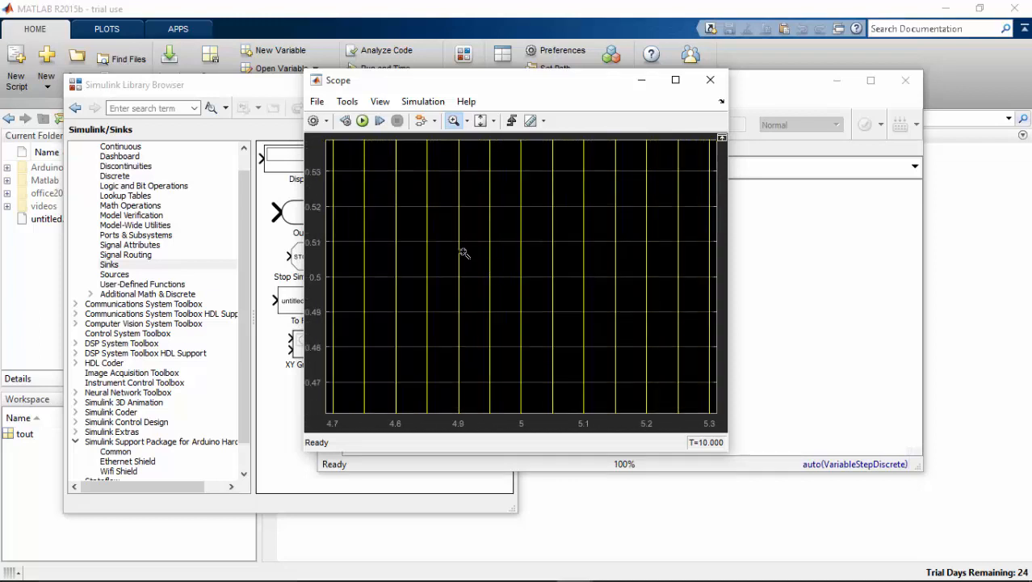
{"action": "mouse_move", "coordinate": [420, 198]}
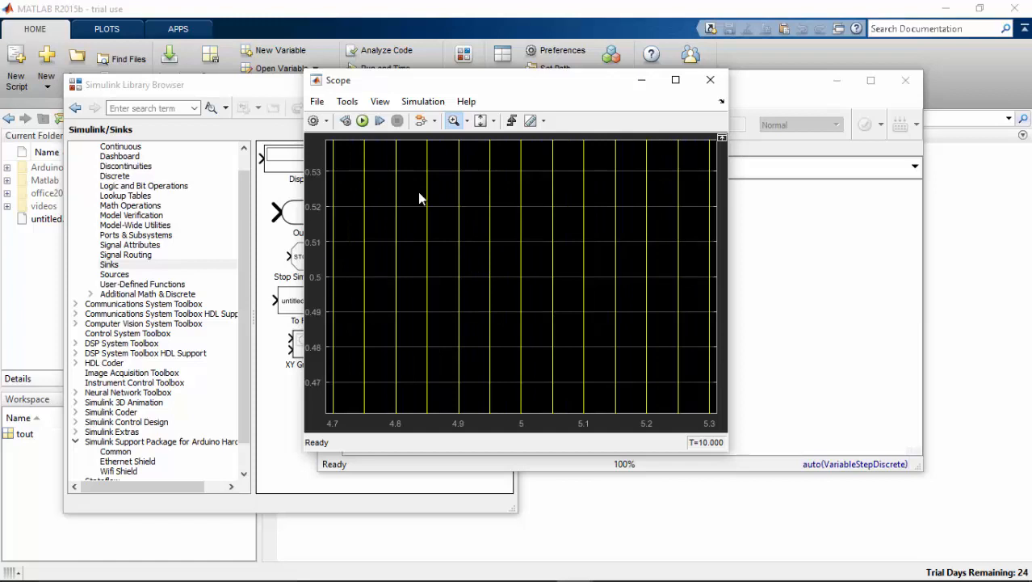
{"action": "mouse_move", "coordinate": [403, 211]}
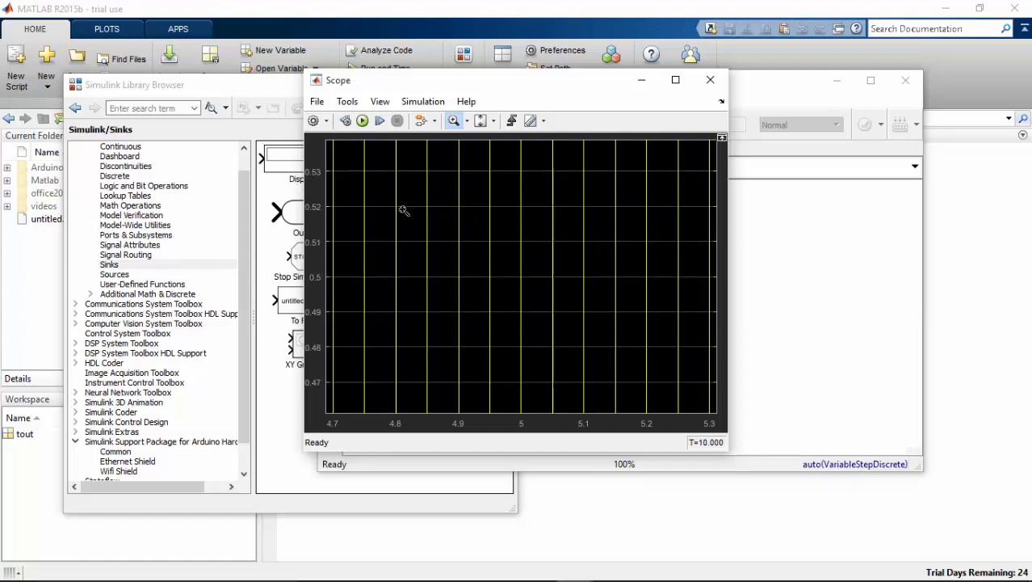
{"action": "left_click", "coordinate": [710, 79]}
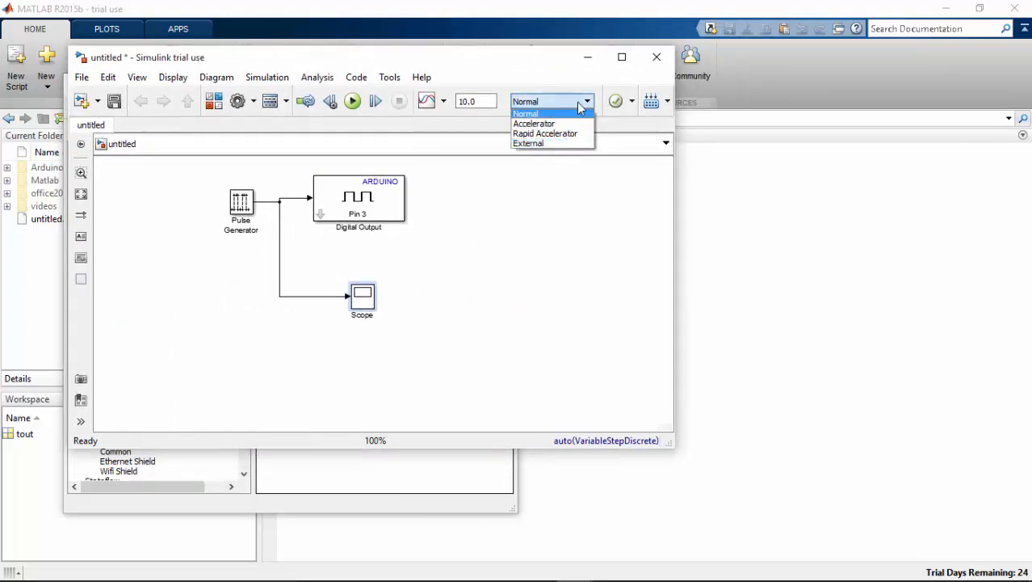
Set simulation mode to External with stop time inf.
{"action": "left_click", "coordinate": [528, 143]}
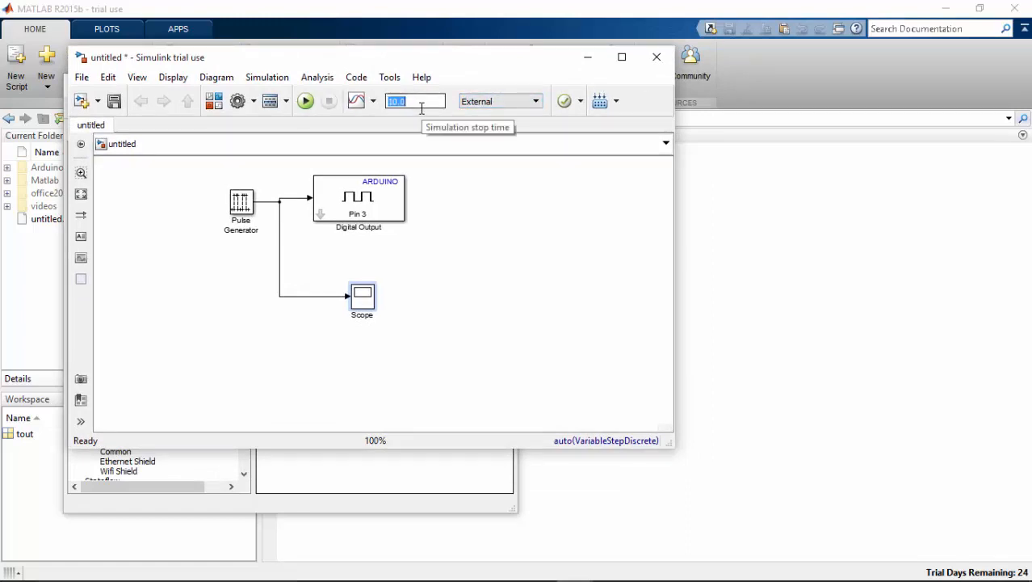
{"action": "type", "text": "inf"}
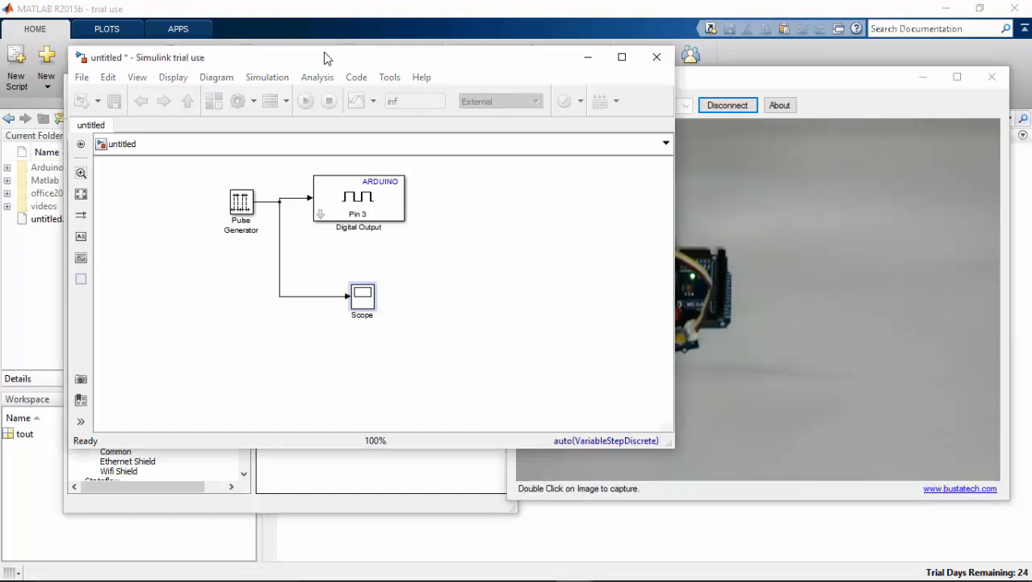
{"action": "left_click", "coordinate": [389, 77]}
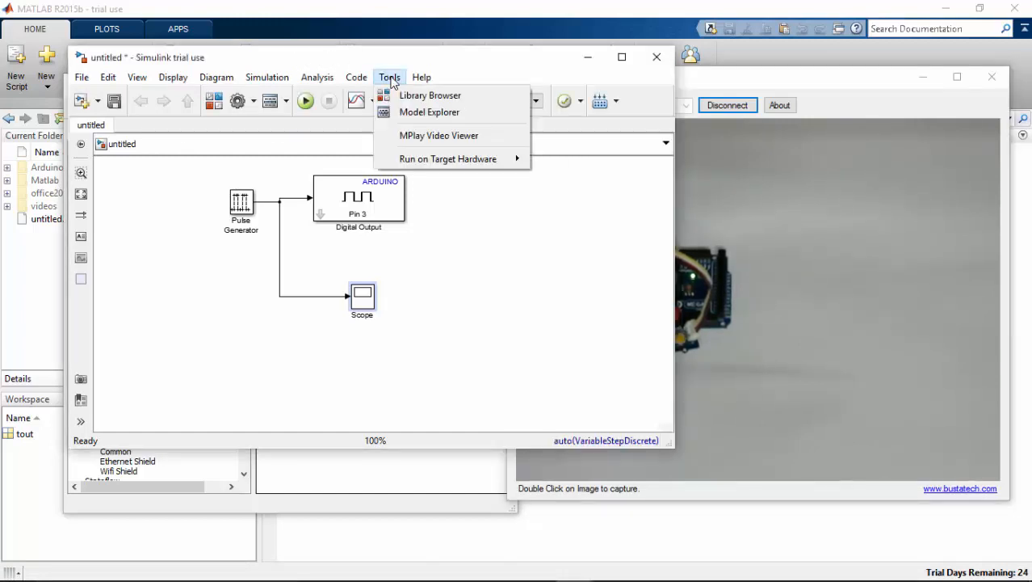
{"action": "mouse_move", "coordinate": [448, 159]}
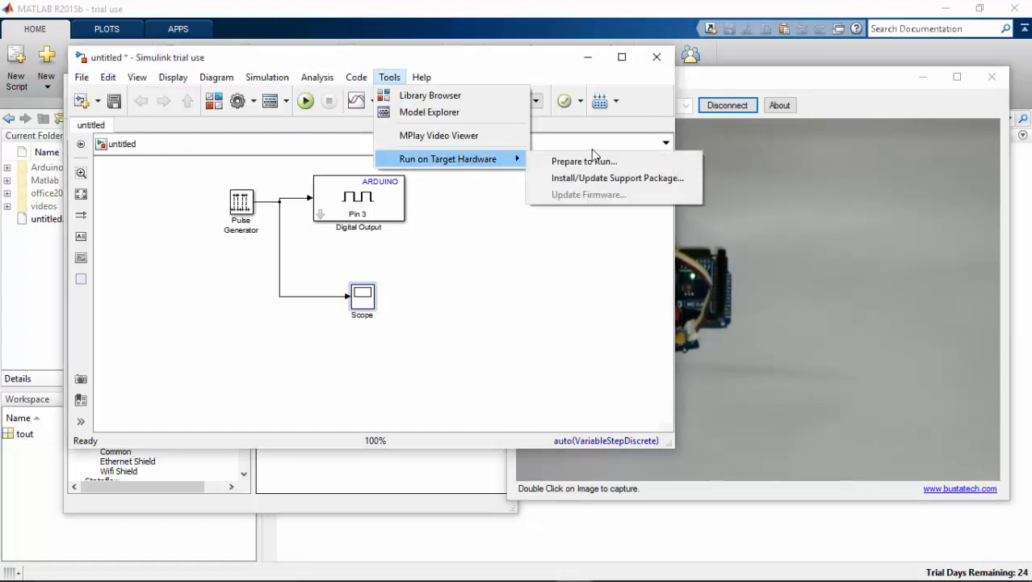
Open Tools > Run on Target Hardware > Prepare to Run for Hardware Implementation settings.
{"action": "left_click", "coordinate": [389, 76]}
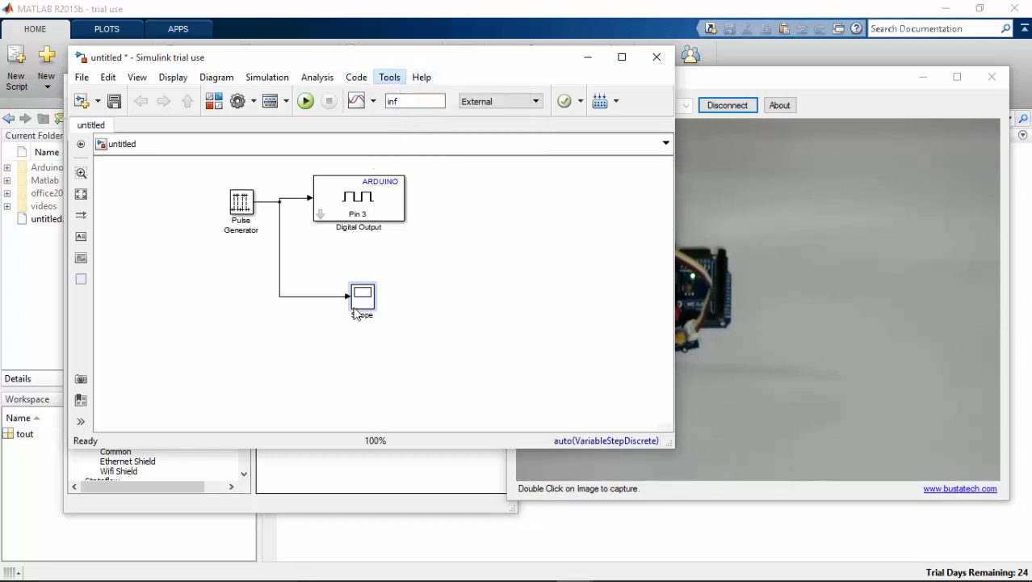
{"action": "left_click", "coordinate": [388, 77]}
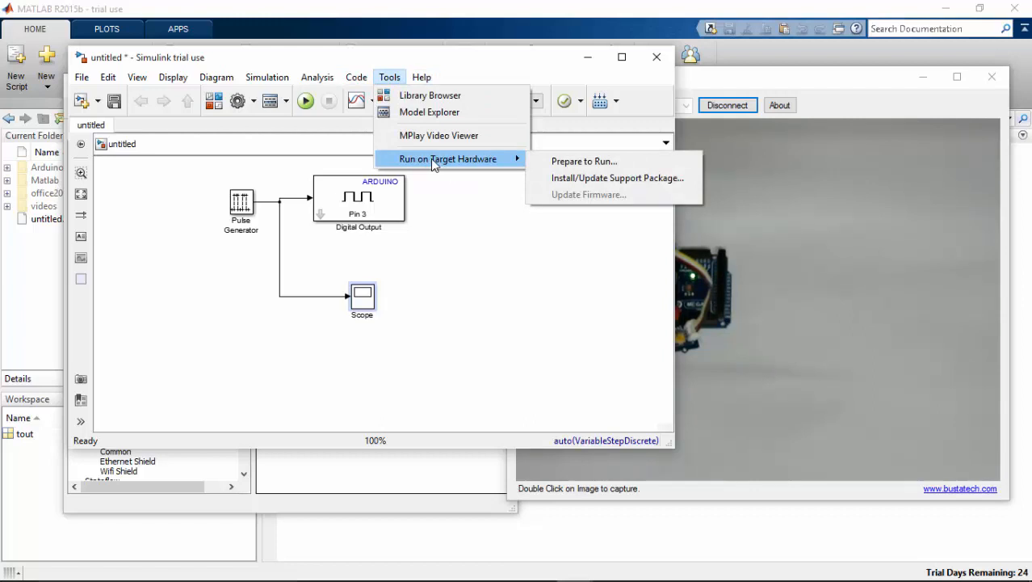
{"action": "mouse_move", "coordinate": [627, 181]}
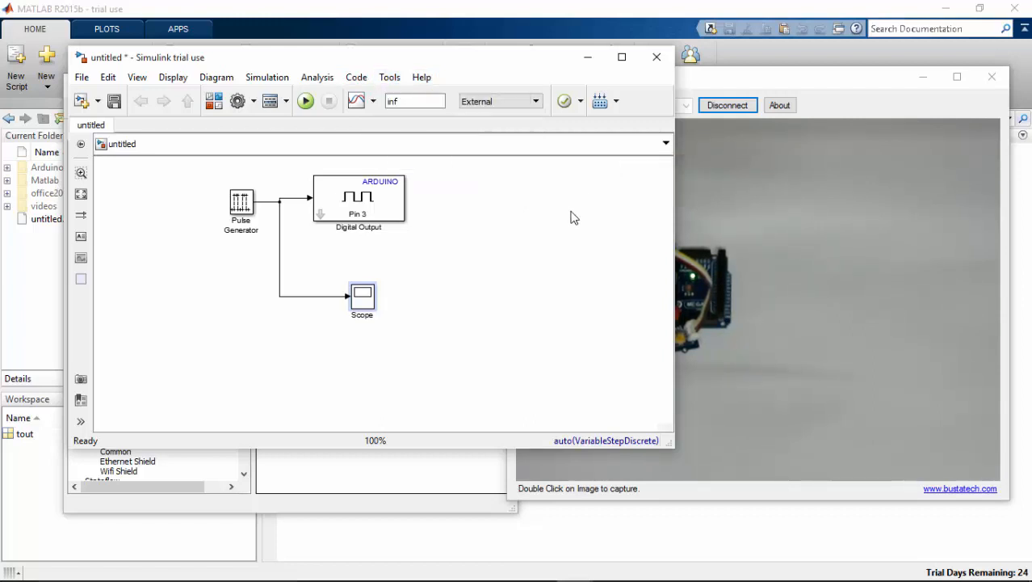
{"action": "left_click", "coordinate": [305, 100]}
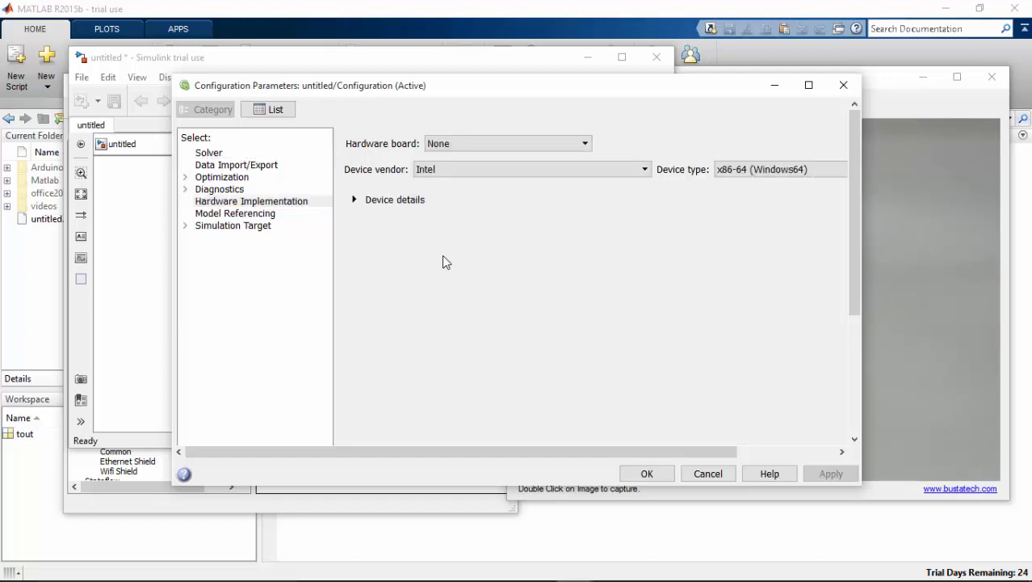
Set the hardware board to Arduino Mega 2560, apply and close.
{"action": "left_click", "coordinate": [506, 143]}
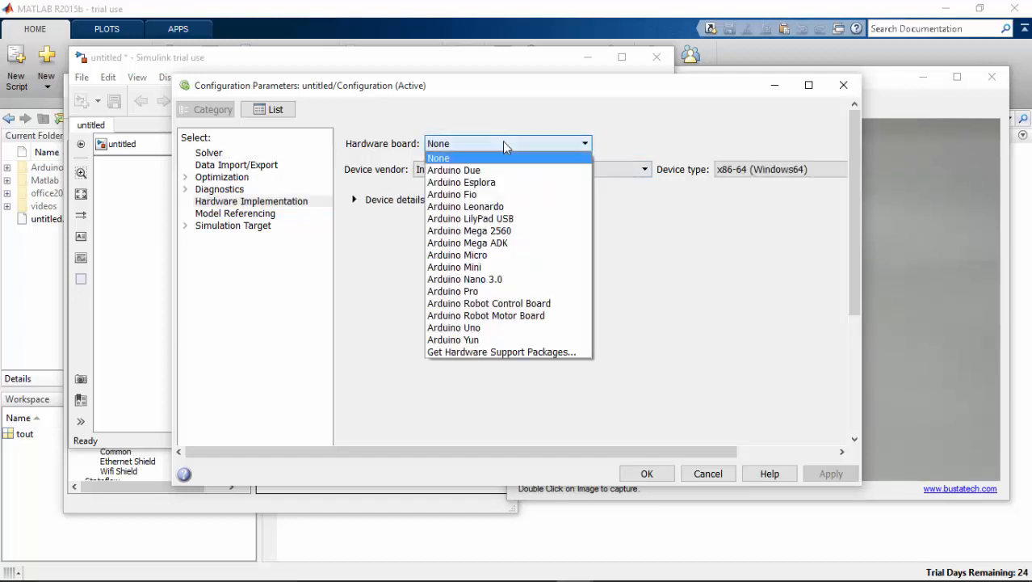
{"action": "left_click", "coordinate": [469, 230]}
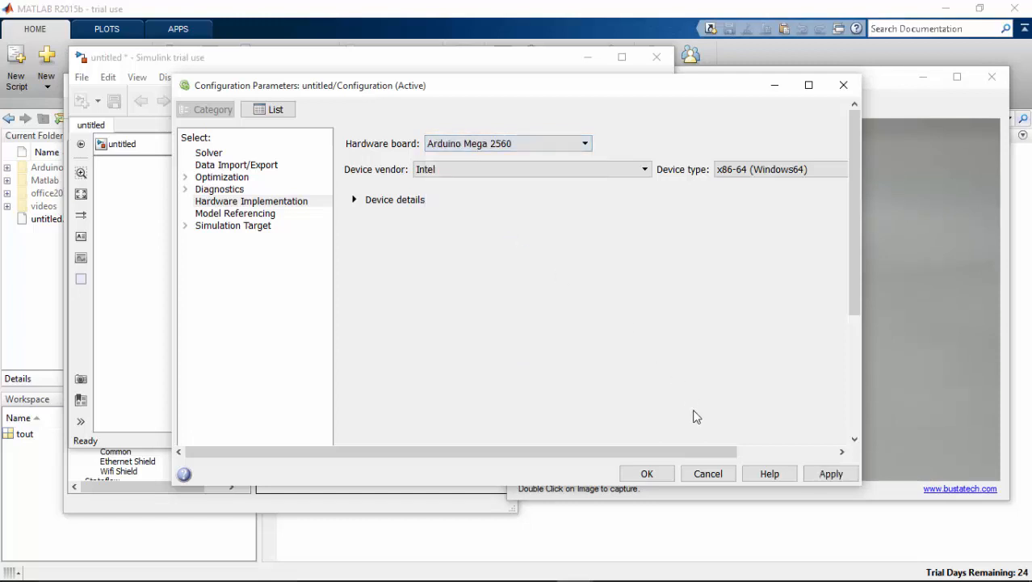
{"action": "mouse_move", "coordinate": [647, 473]}
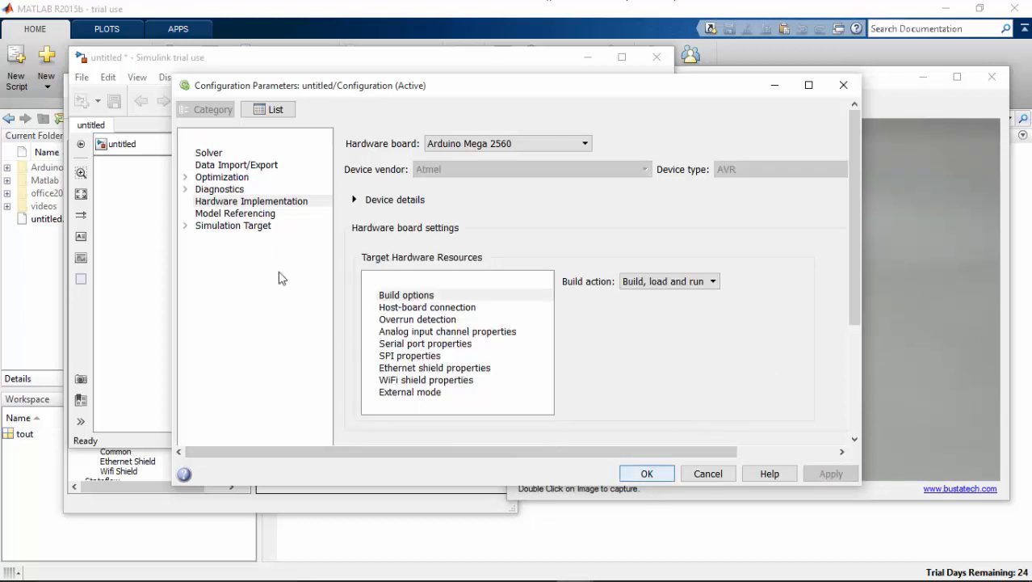
{"action": "left_click", "coordinate": [647, 473]}
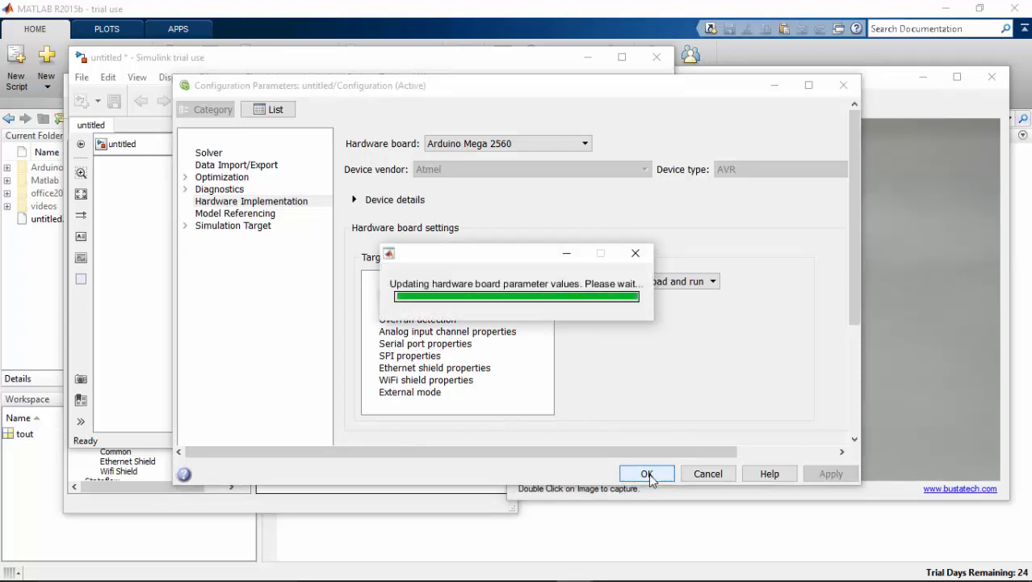
{"action": "left_click", "coordinate": [646, 473]}
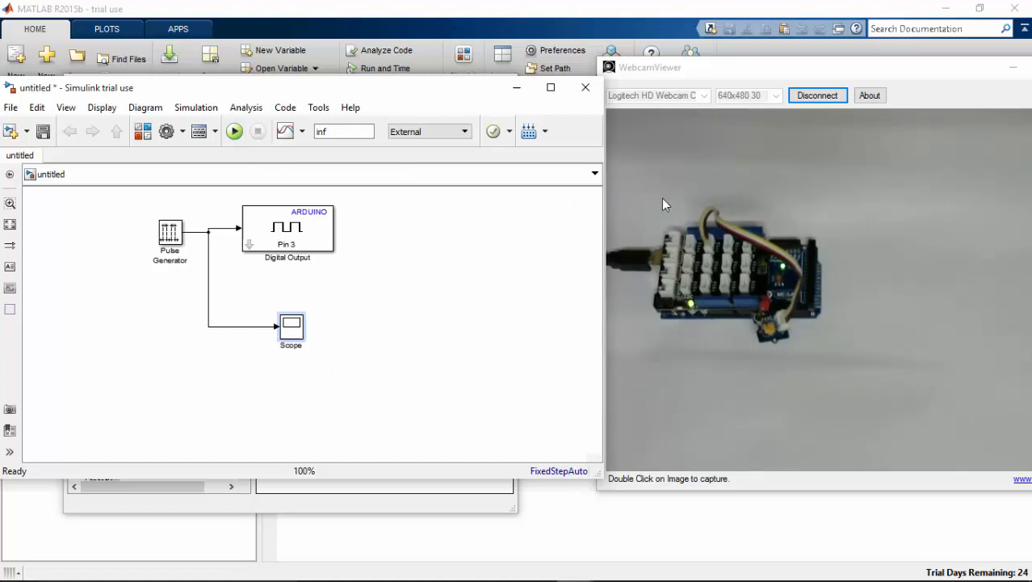
Run the model in External mode on the Arduino Mega 2560.
{"action": "left_click", "coordinate": [287, 228]}
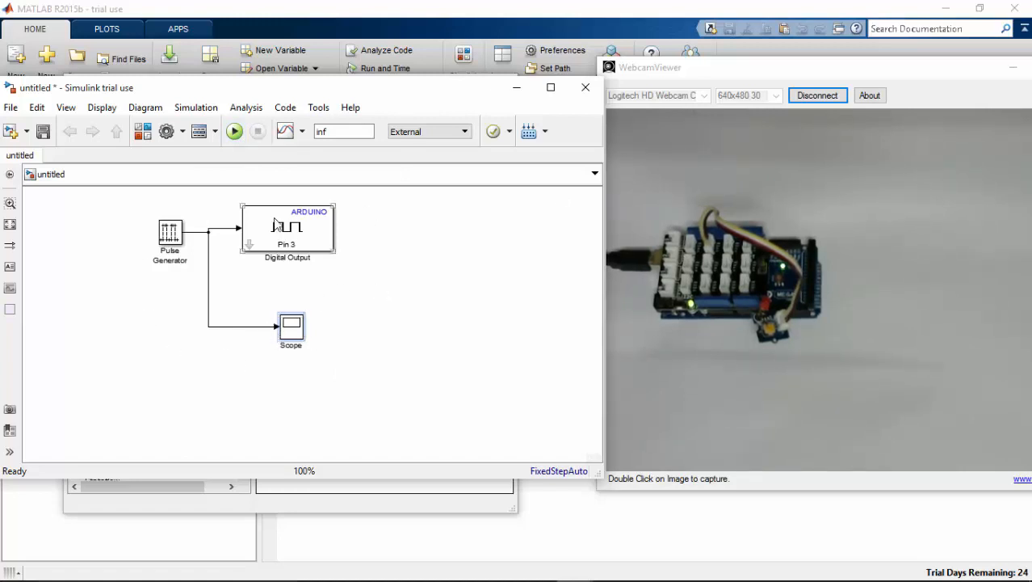
{"action": "mouse_move", "coordinate": [234, 131]}
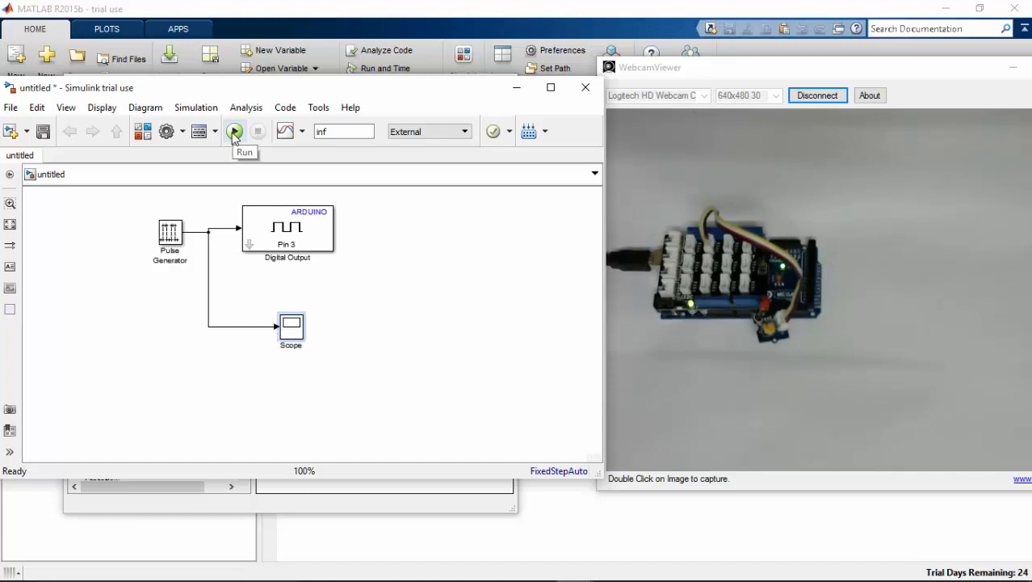
{"action": "left_click", "coordinate": [234, 131]}
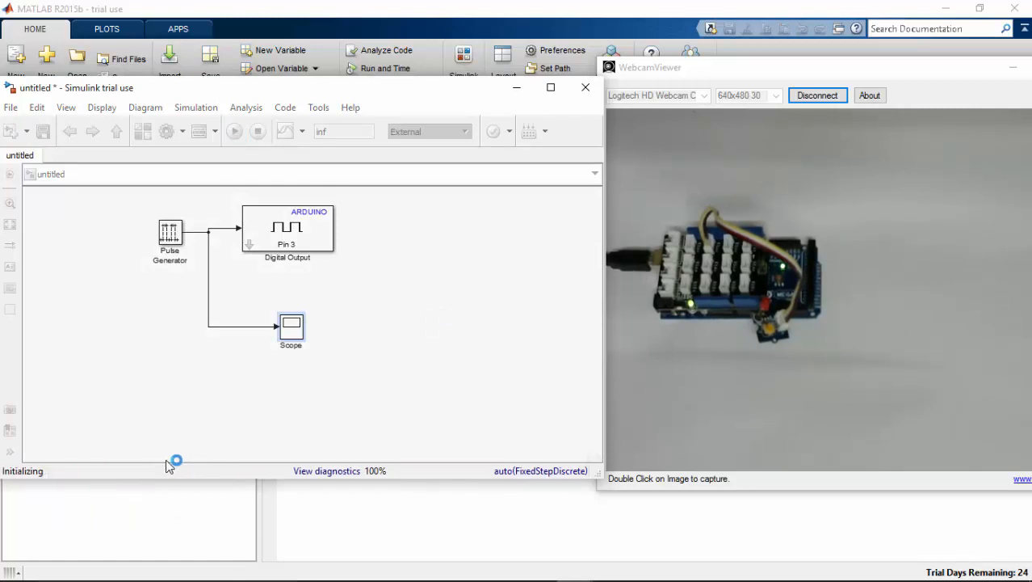
{"action": "left_click", "coordinate": [234, 131]}
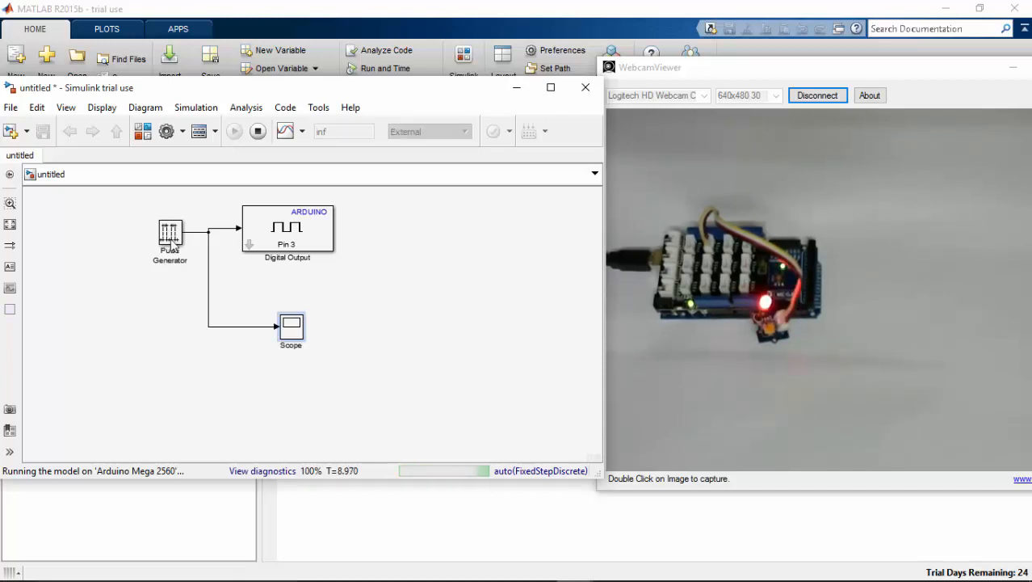
Inspect the Pulse Generator parameters, reopening the dialog to check its sample time.
{"action": "double_click", "coordinate": [170, 232]}
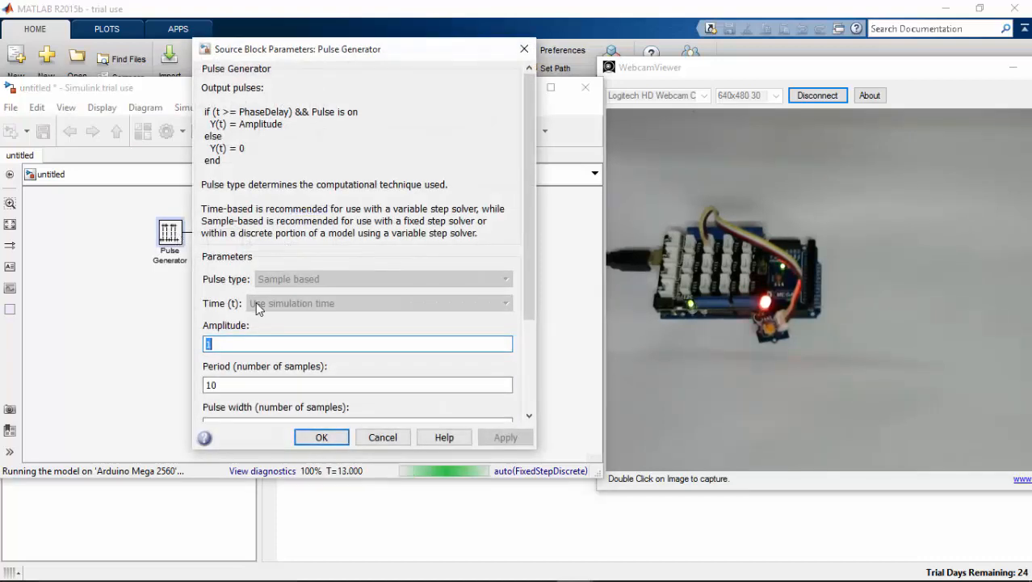
{"action": "scroll", "scroll_direction": "down", "scroll_amount": 3}
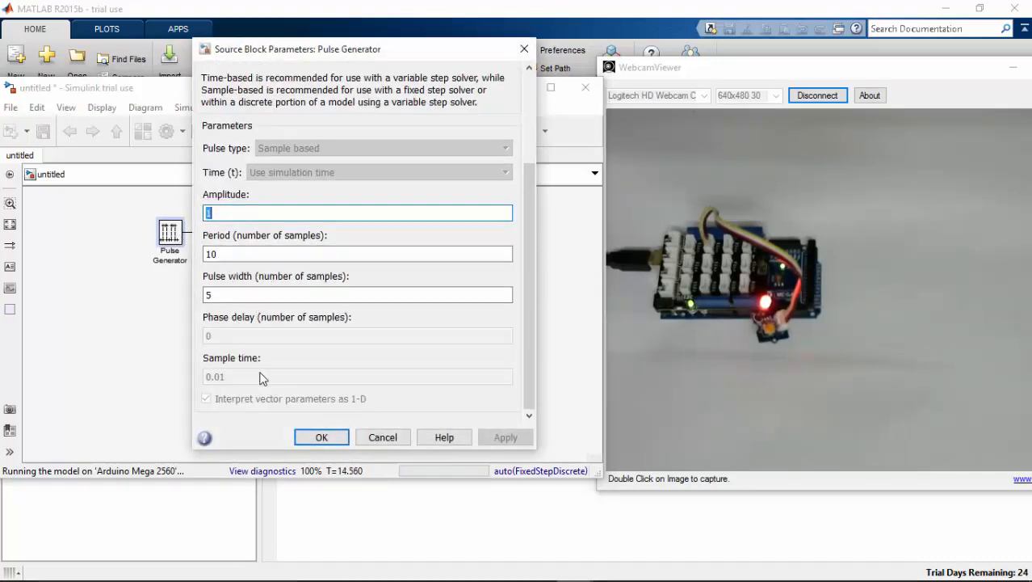
{"action": "mouse_move", "coordinate": [229, 380]}
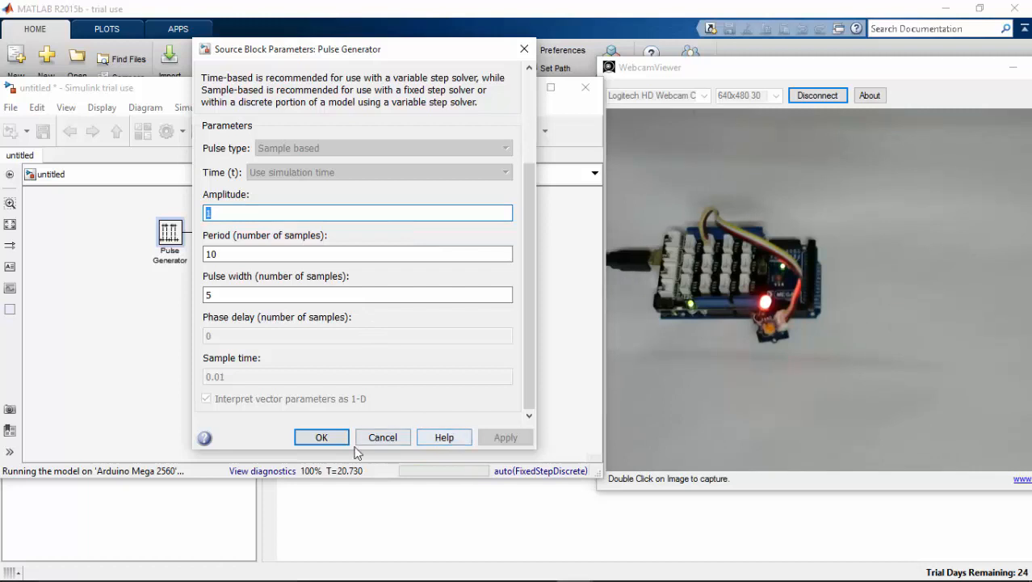
{"action": "left_click", "coordinate": [320, 437]}
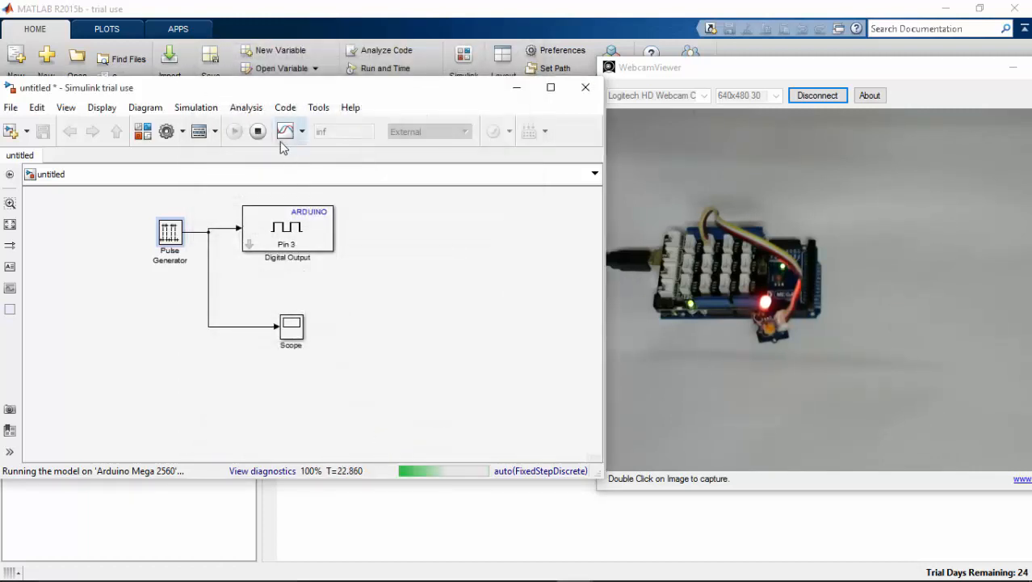
{"action": "double_click", "coordinate": [169, 233]}
{"action": "type", "text": "0."}
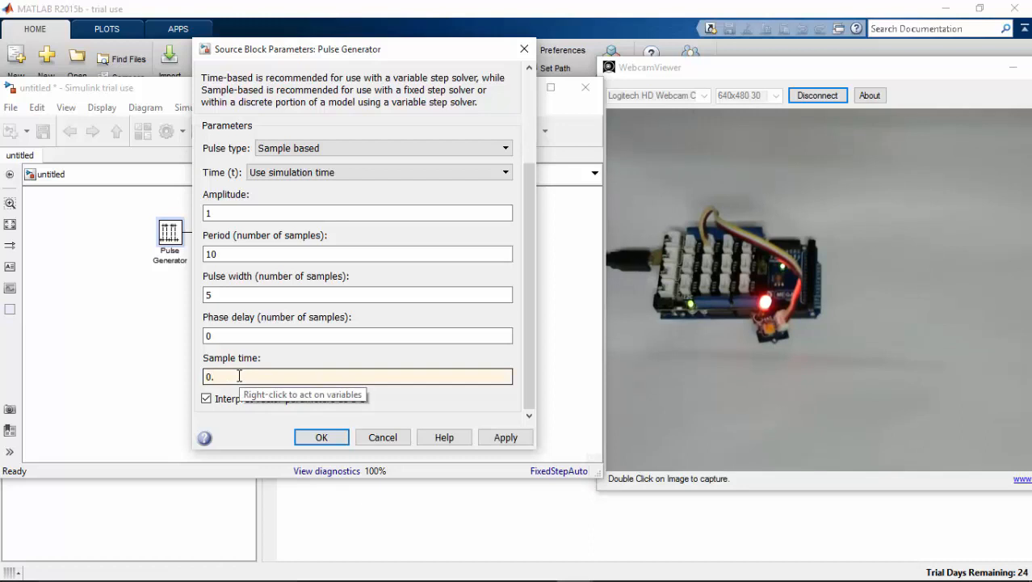
{"action": "left_click", "coordinate": [322, 437]}
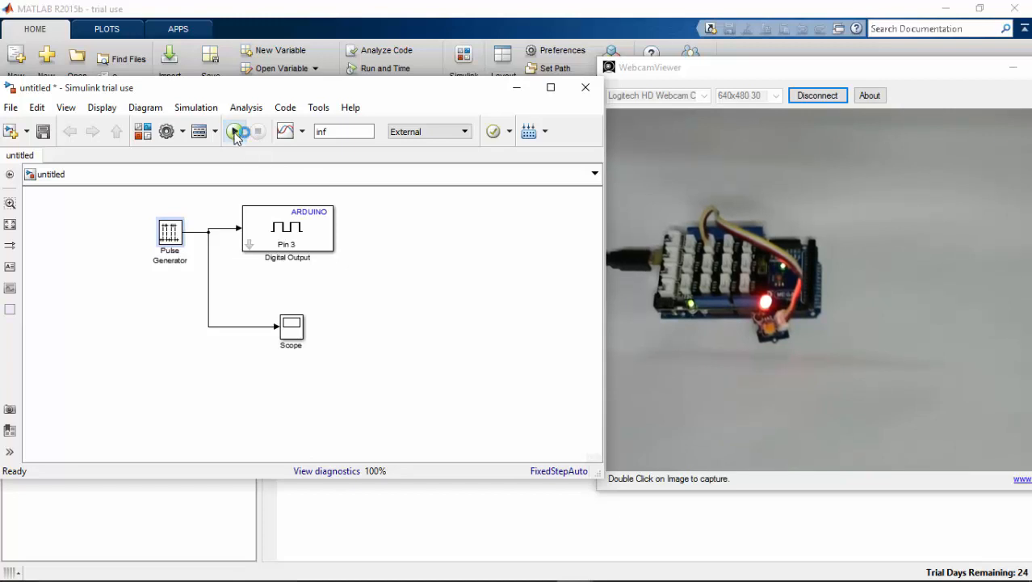
Start the External-mode run on the Arduino Mega 2560 again.
{"action": "left_click", "coordinate": [234, 131]}
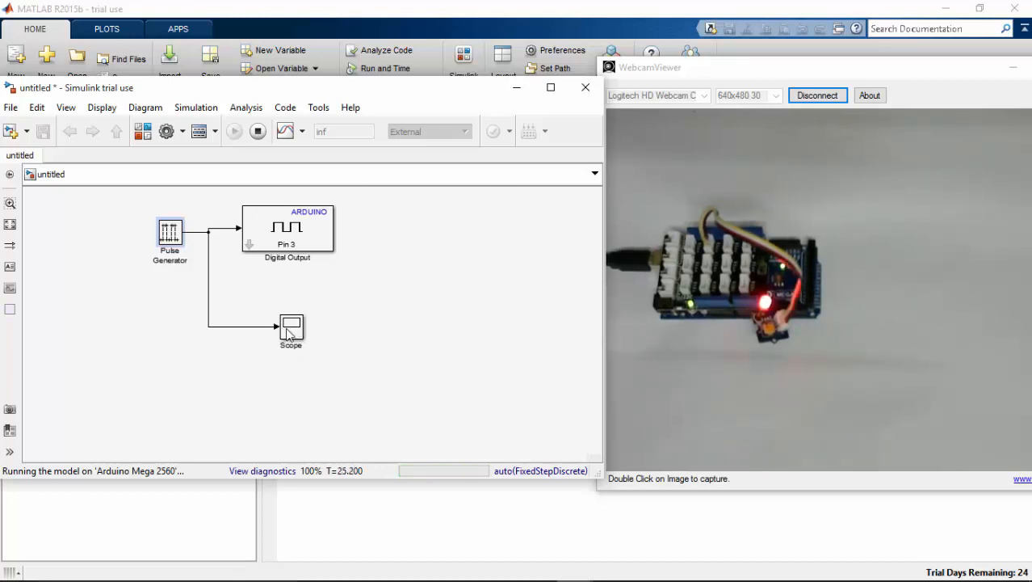
View the pulse train in the Scope, close it, and stop the run.
{"action": "double_click", "coordinate": [290, 324]}
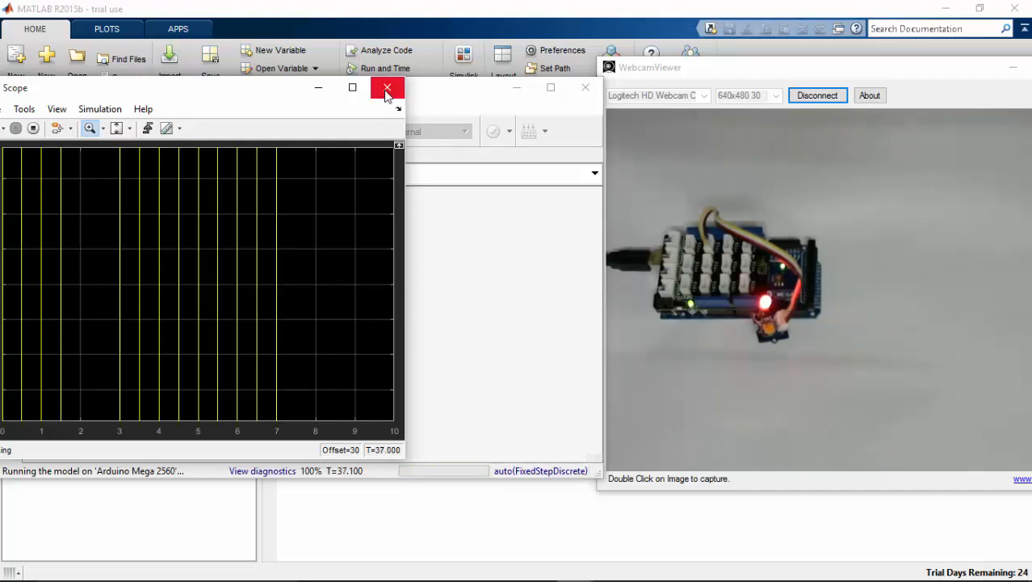
{"action": "mouse_move", "coordinate": [387, 88]}
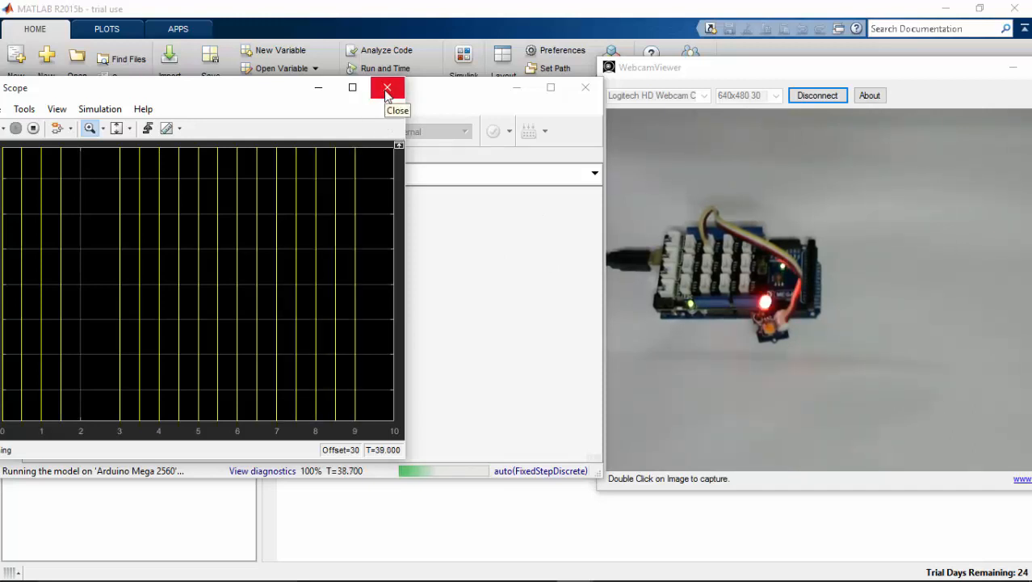
{"action": "left_click", "coordinate": [387, 88]}
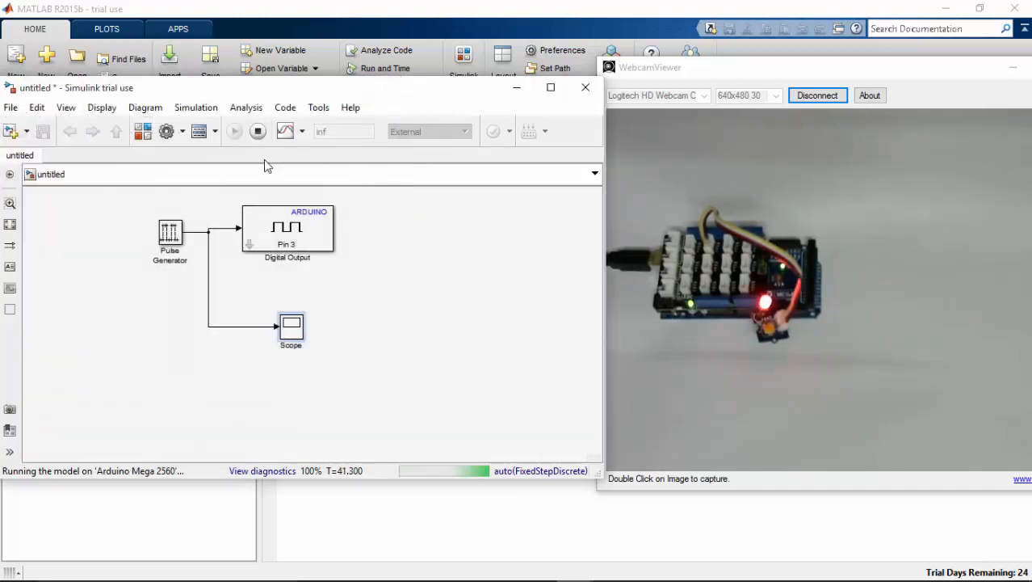
{"action": "mouse_move", "coordinate": [258, 131]}
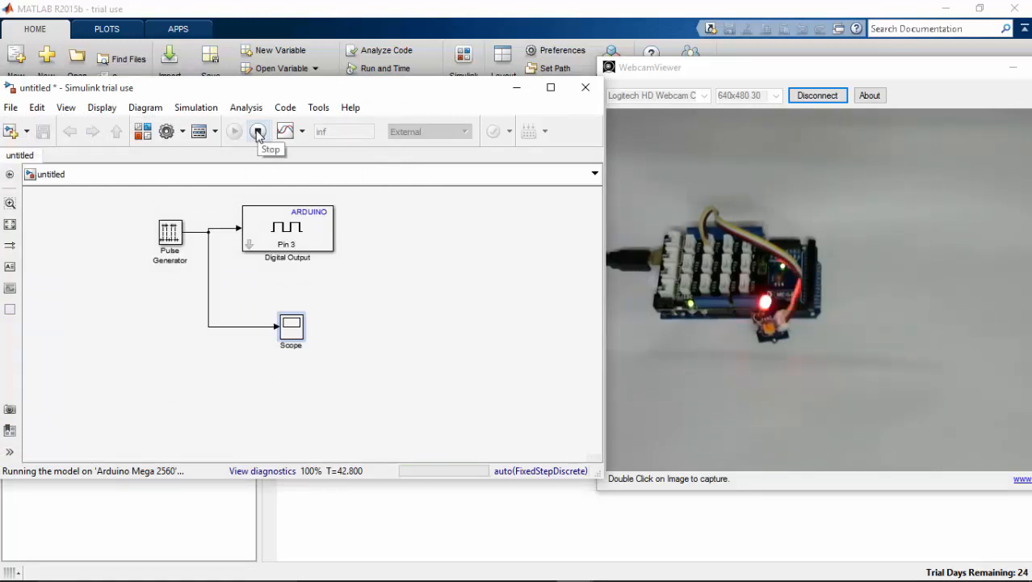
{"action": "left_click", "coordinate": [257, 131]}
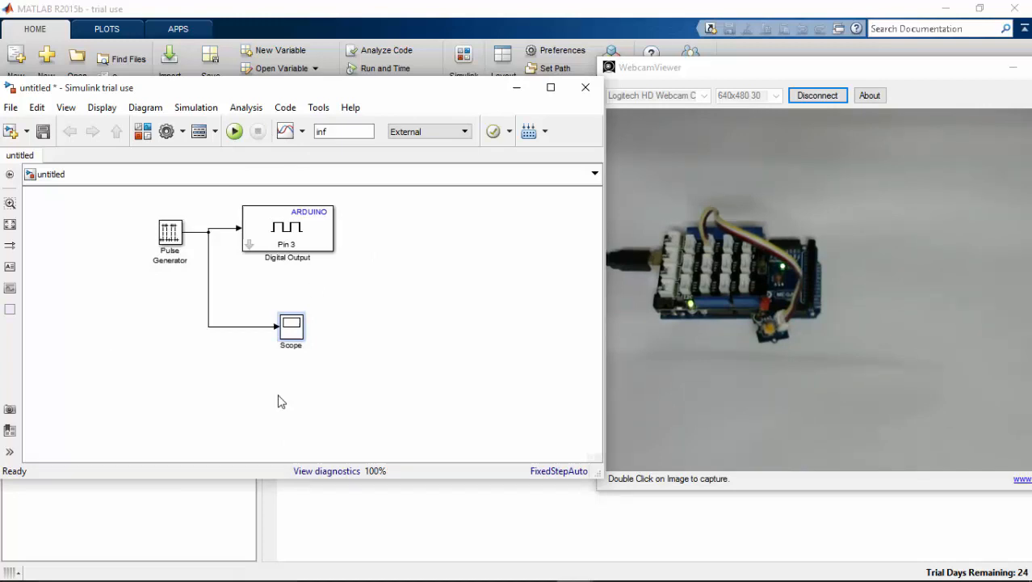
{"action": "mouse_move", "coordinate": [369, 252]}
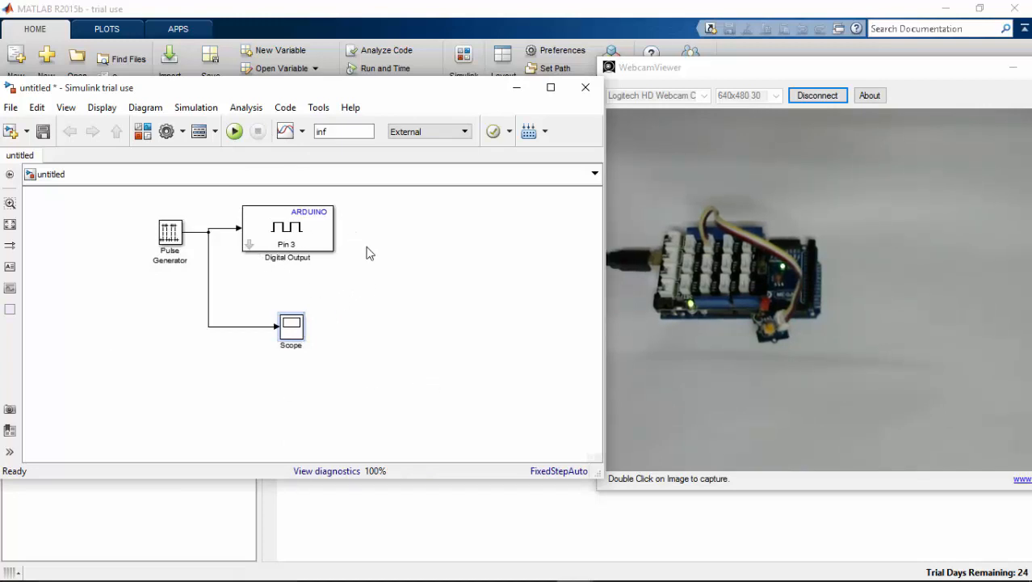
{"action": "mouse_move", "coordinate": [479, 409]}
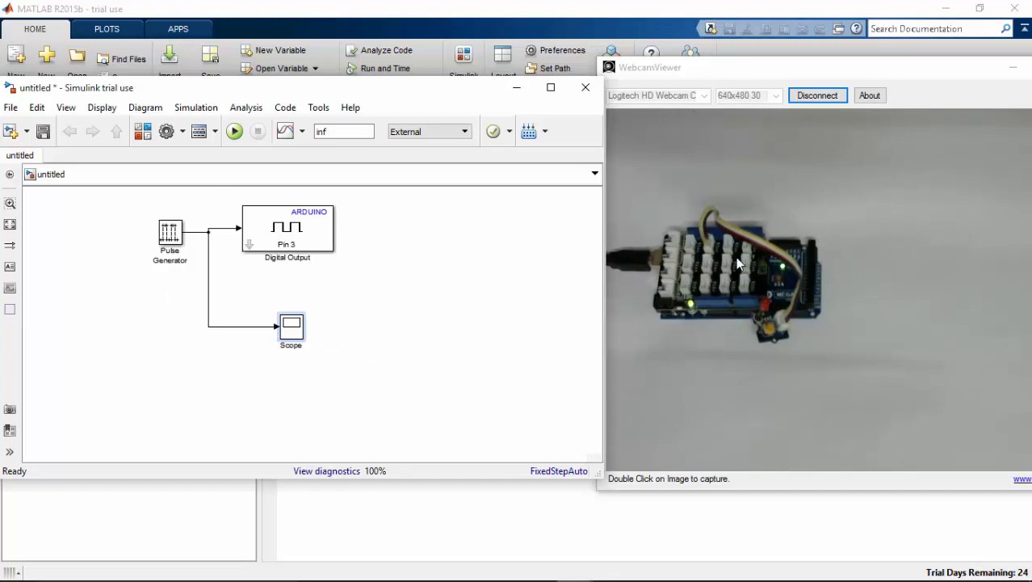
{"action": "mouse_move", "coordinate": [221, 281]}
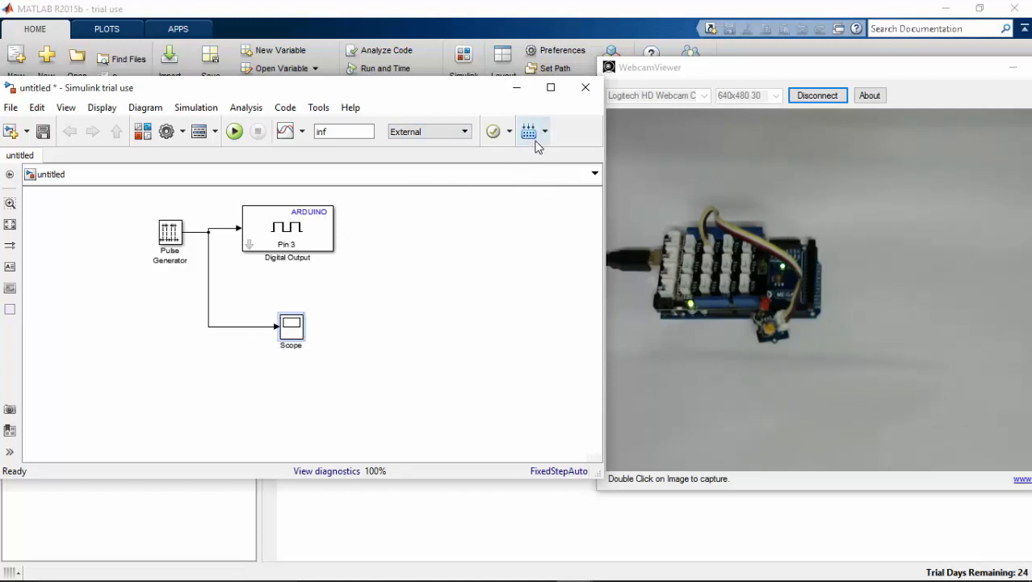
{"action": "mouse_move", "coordinate": [528, 131]}
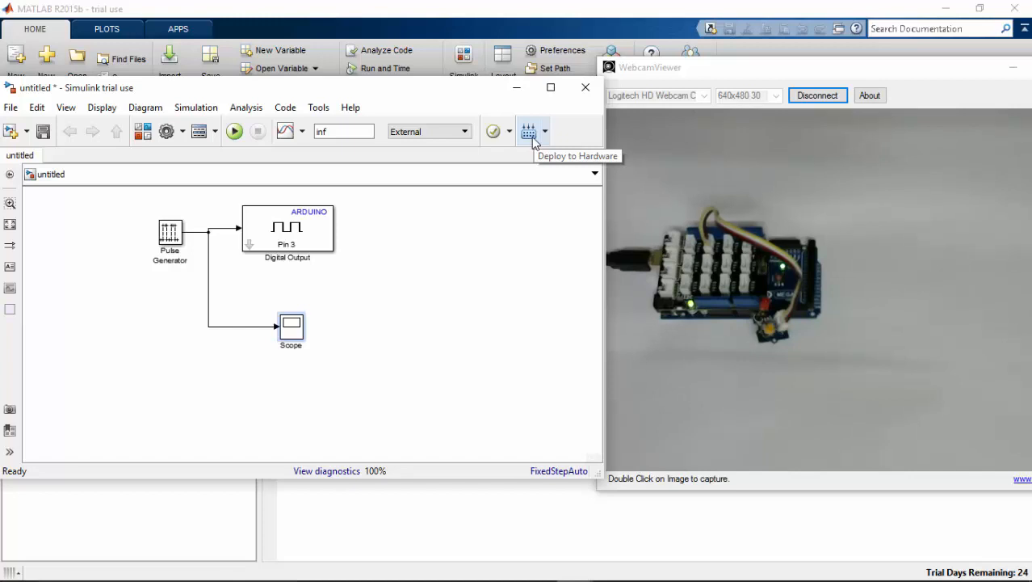
Deploy the model to the Arduino Mega 2560 board.
{"action": "left_click", "coordinate": [530, 131]}
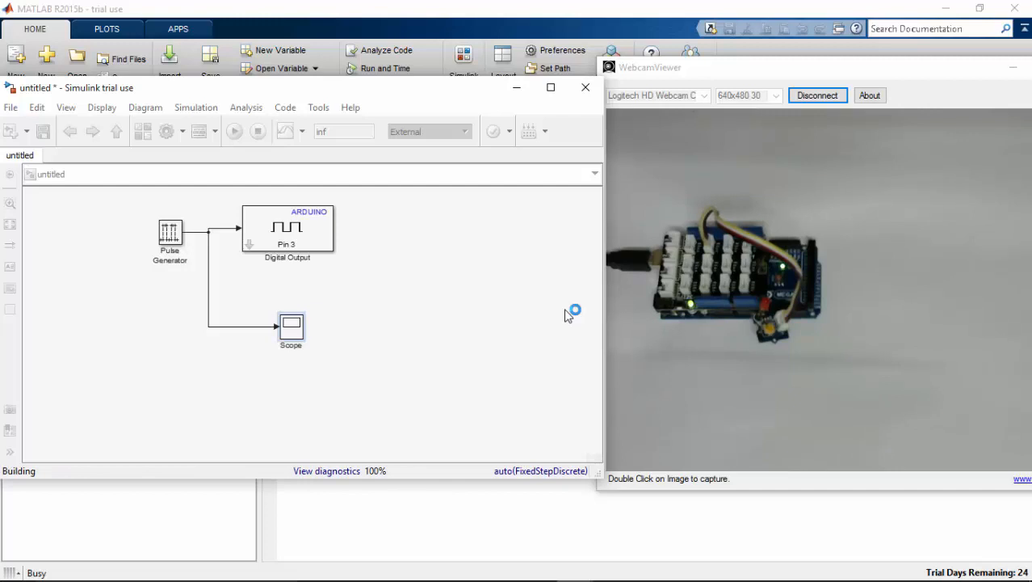